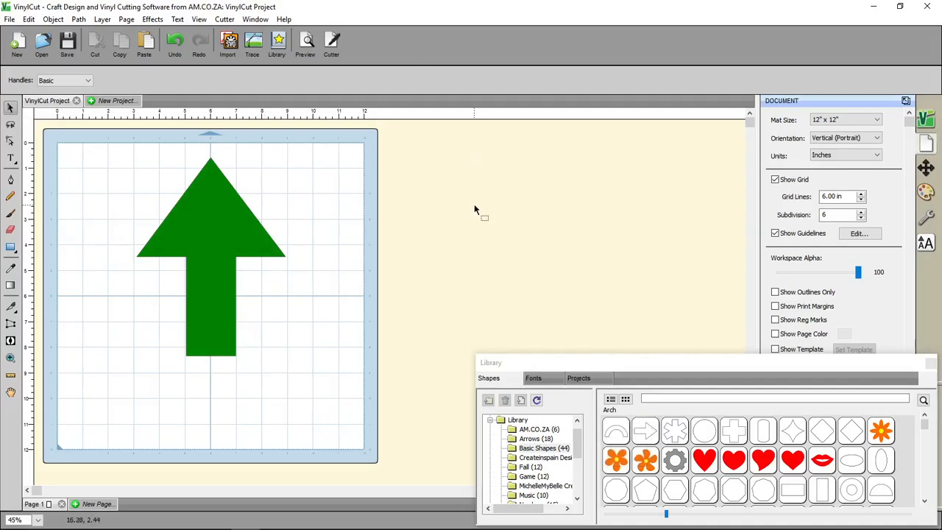
{"action": "mouse_move", "coordinate": [153, 142]}
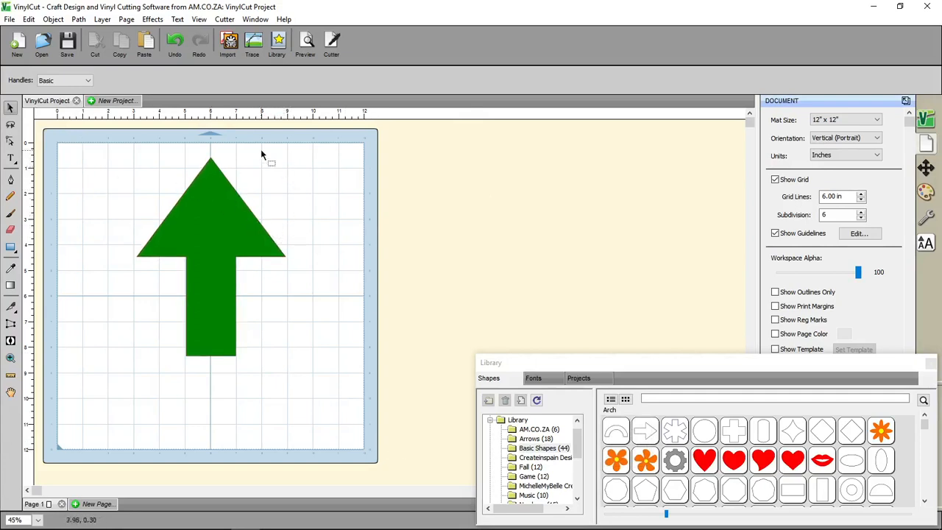
{"action": "mouse_move", "coordinate": [344, 276]}
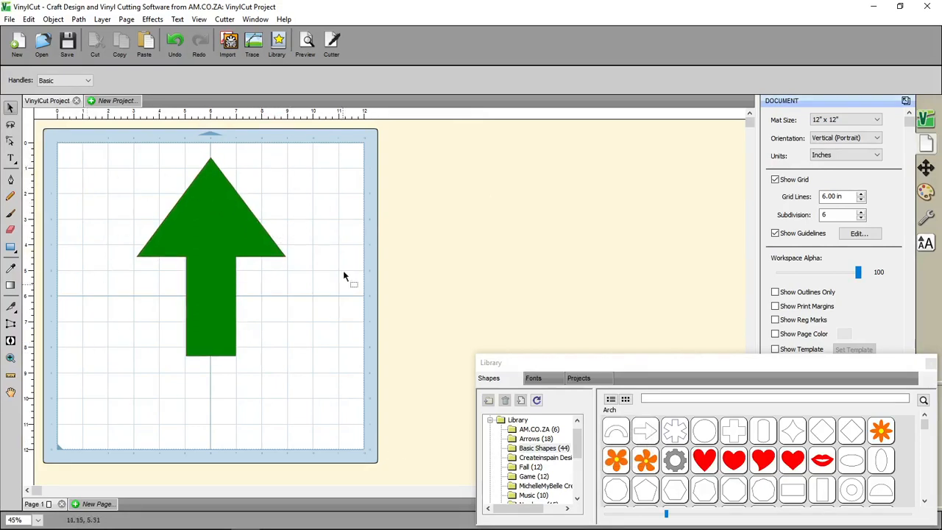
{"action": "mouse_move", "coordinate": [170, 358]}
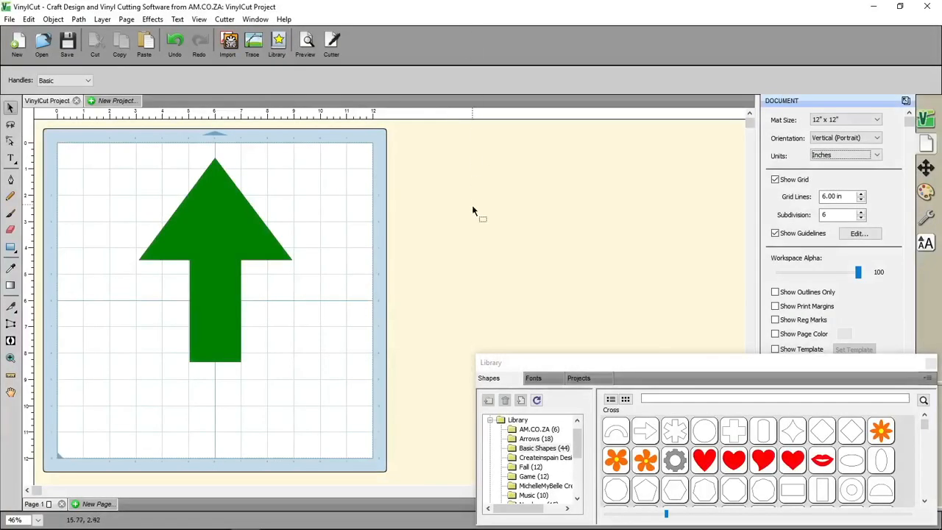
{"action": "mouse_move", "coordinate": [385, 429]}
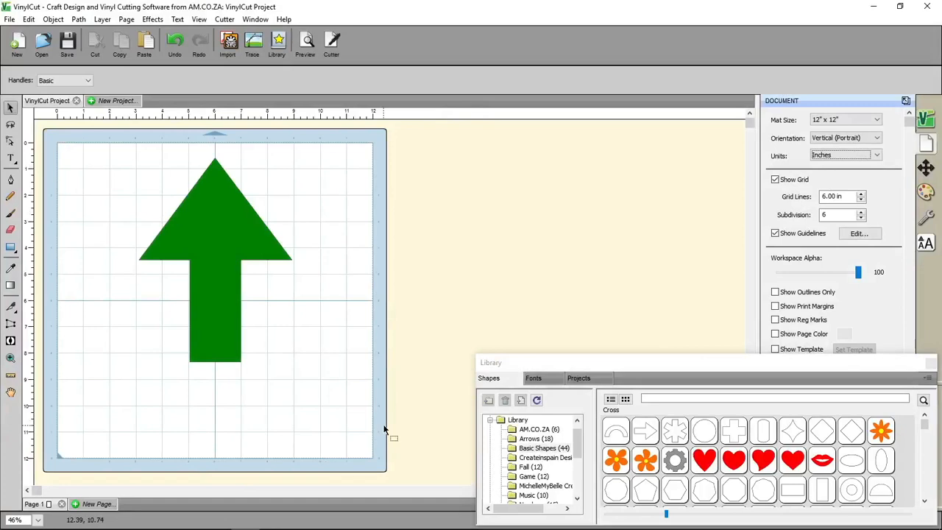
{"action": "mouse_move", "coordinate": [421, 455]}
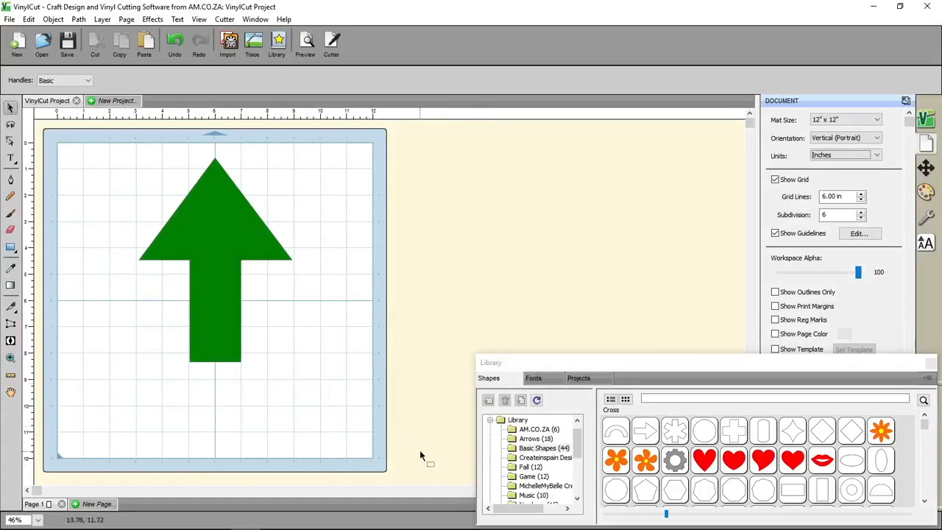
{"action": "mouse_move", "coordinate": [377, 127]}
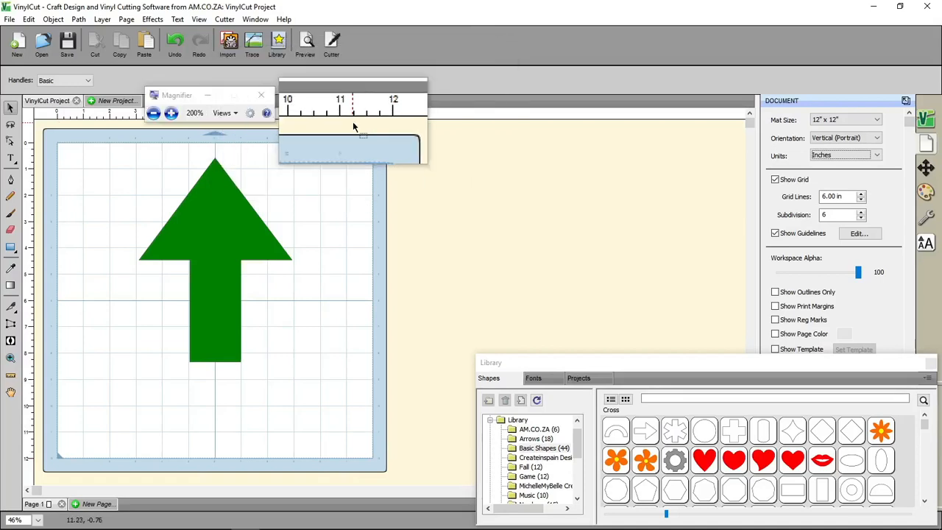
Step: Set the document units to centimetres
{"action": "left_click", "coordinate": [260, 95]}
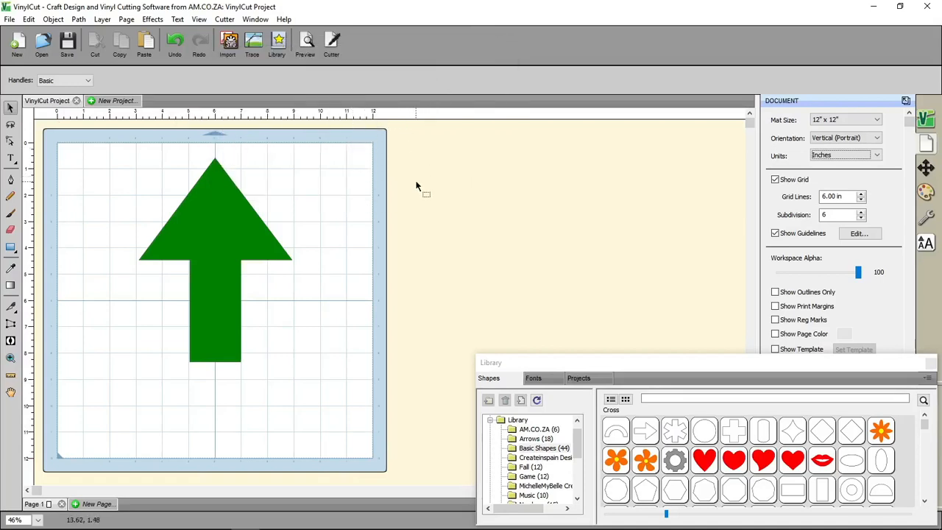
{"action": "mouse_move", "coordinate": [462, 190]}
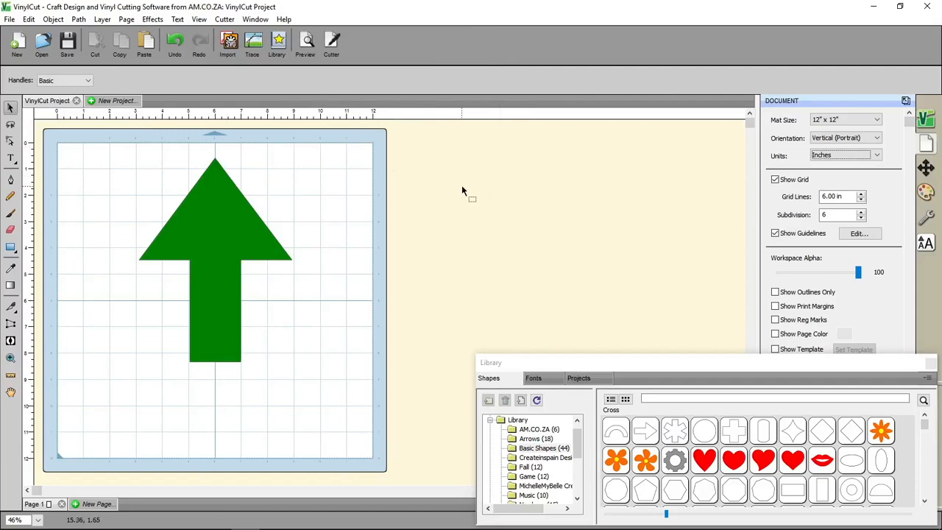
{"action": "mouse_move", "coordinate": [473, 208]}
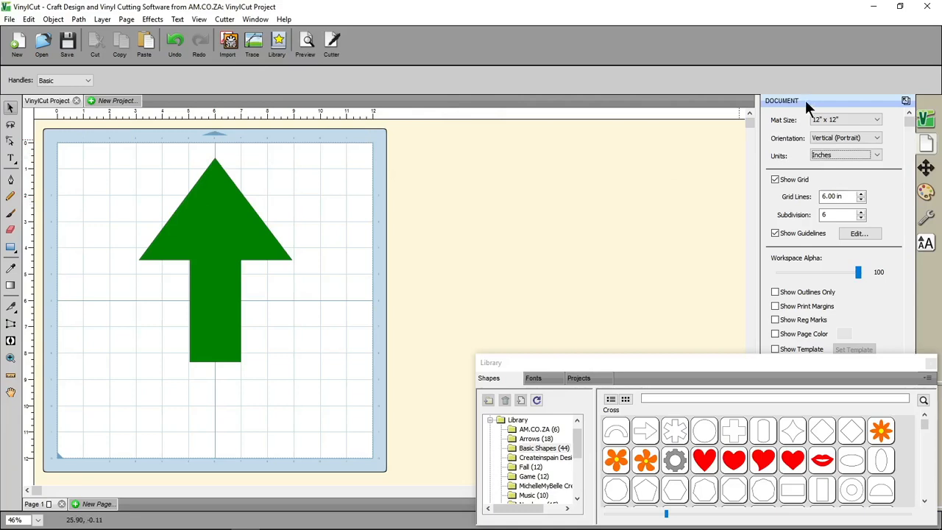
{"action": "mouse_move", "coordinate": [926, 153]}
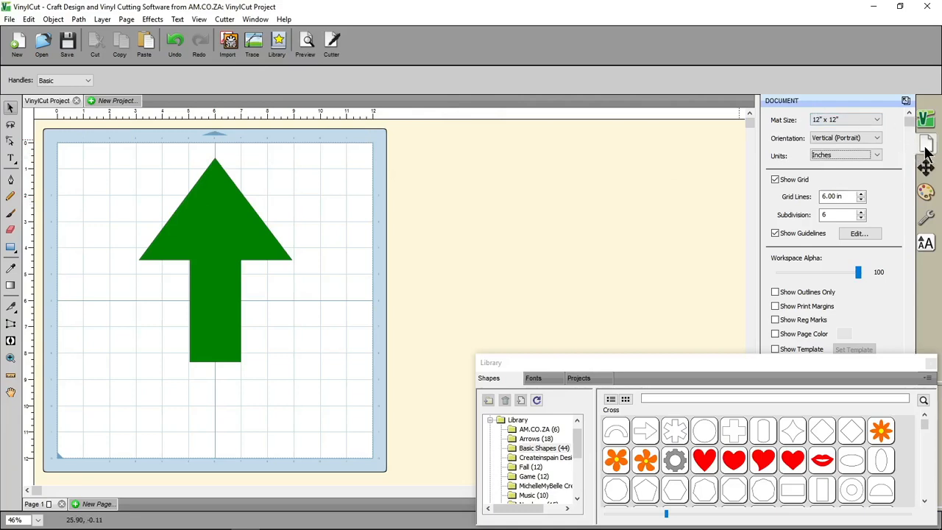
{"action": "mouse_move", "coordinate": [898, 152]}
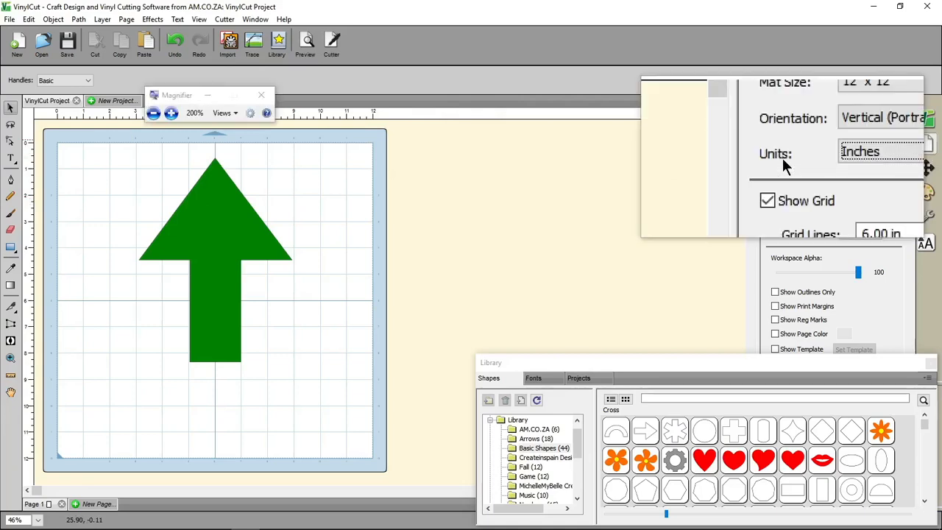
{"action": "left_click", "coordinate": [881, 152]}
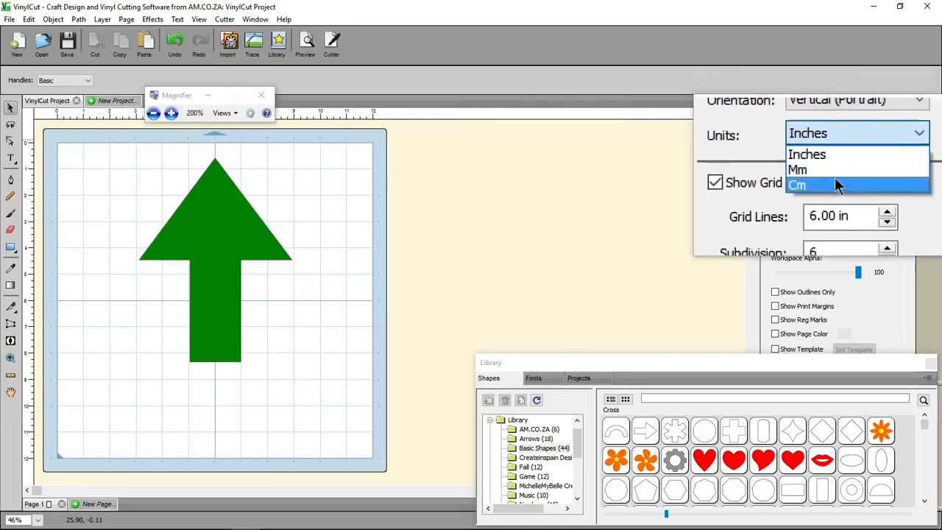
{"action": "left_click", "coordinate": [797, 185]}
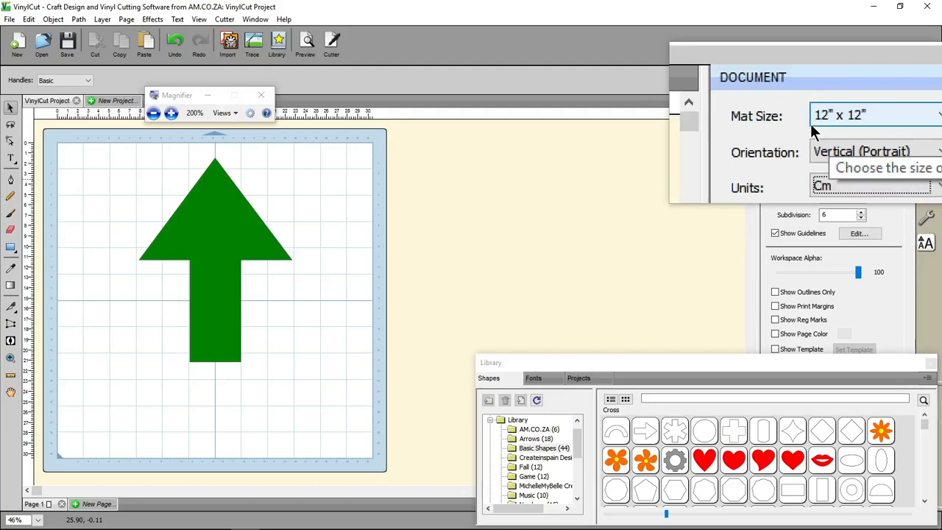
Step: Try the 12" x 24" mat, then choose Custom Size for the mat
{"action": "left_click", "coordinate": [876, 116]}
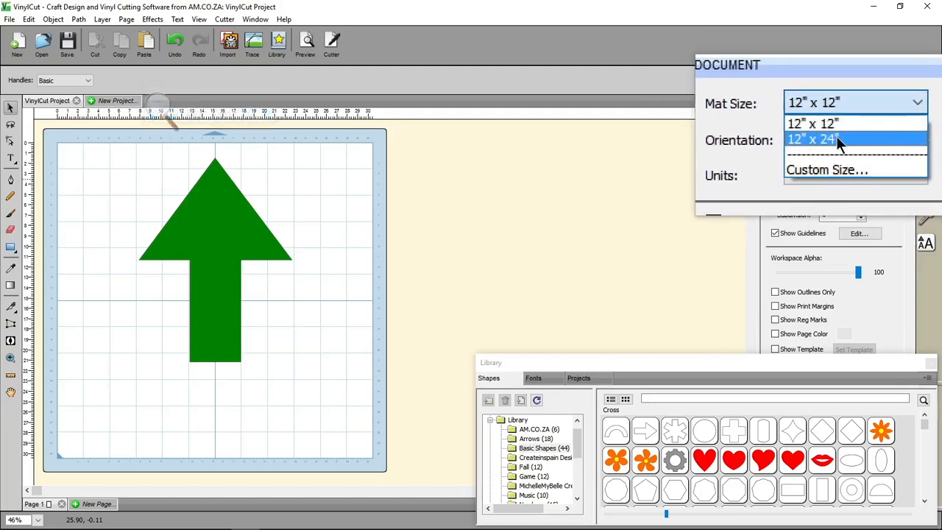
{"action": "left_click", "coordinate": [812, 139]}
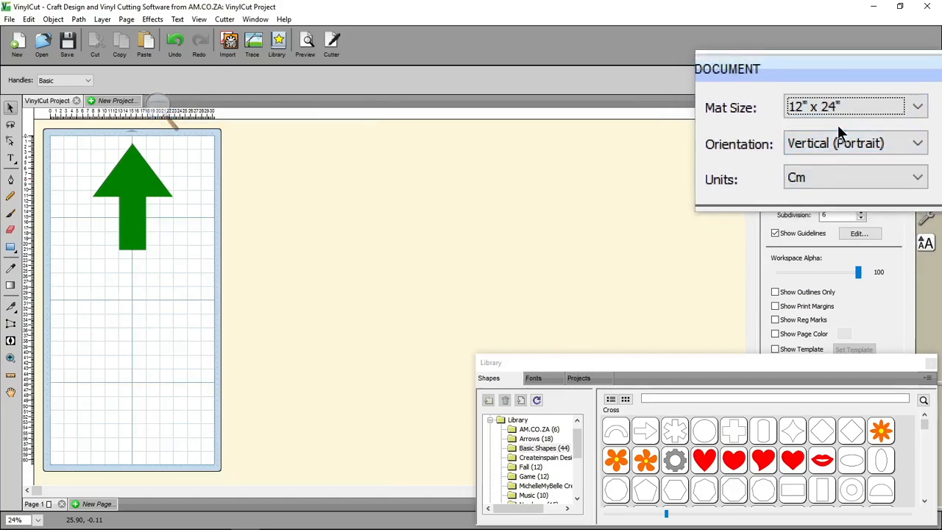
{"action": "left_click", "coordinate": [846, 112]}
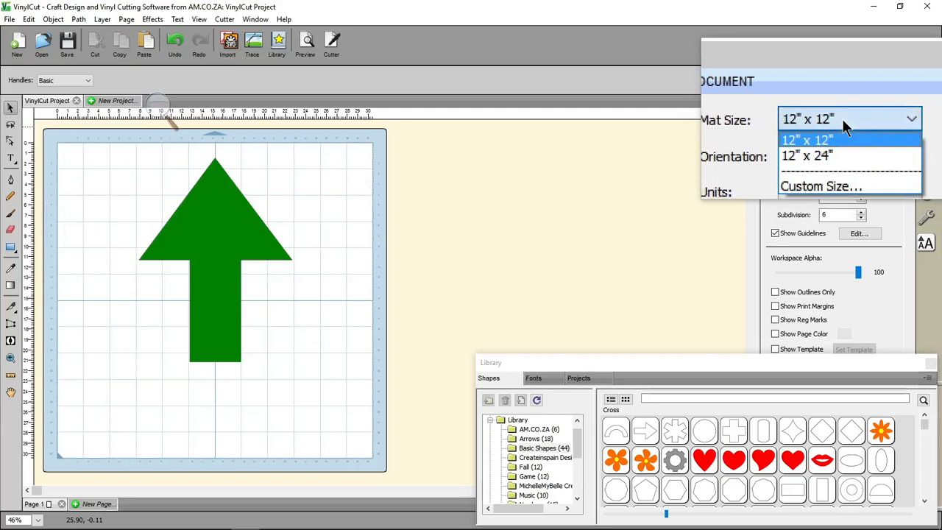
{"action": "left_click", "coordinate": [821, 186]}
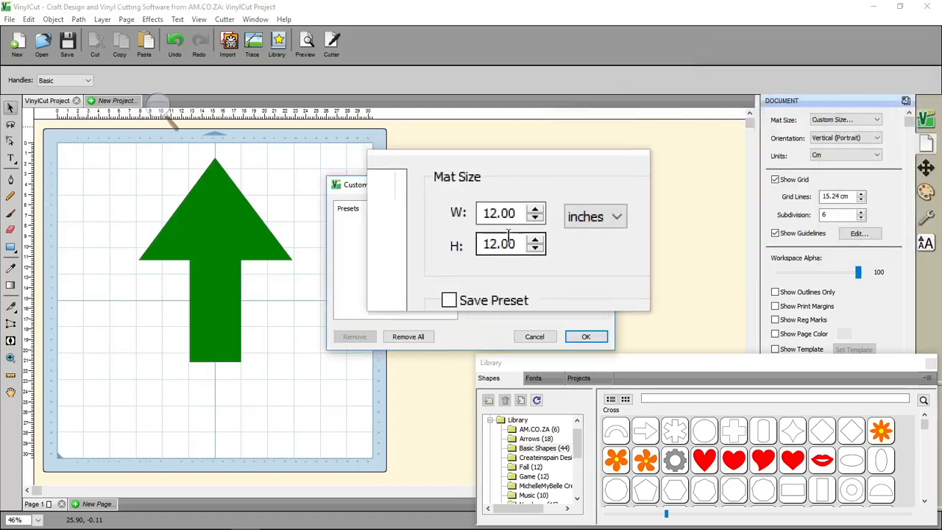
Step: Apply a custom mat with width and height 10, in centimetres
{"action": "left_click", "coordinate": [595, 216]}
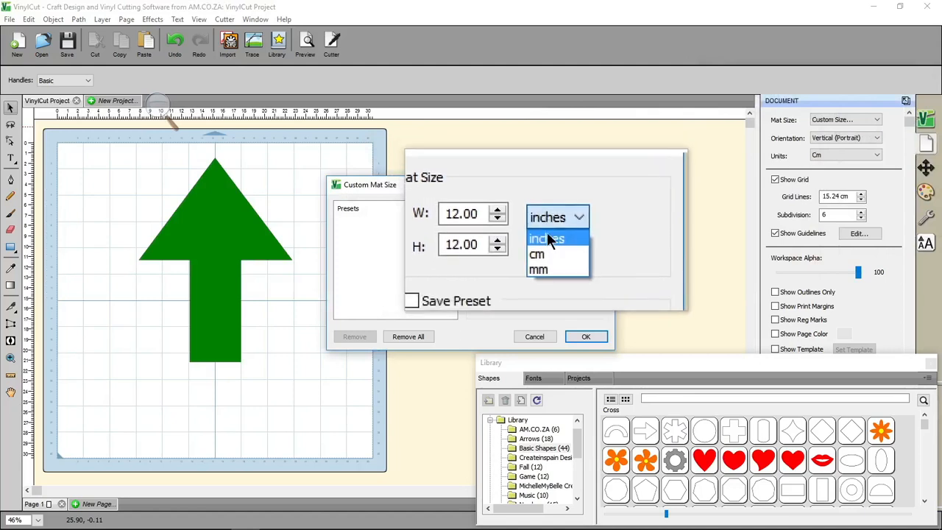
{"action": "left_click", "coordinate": [537, 254]}
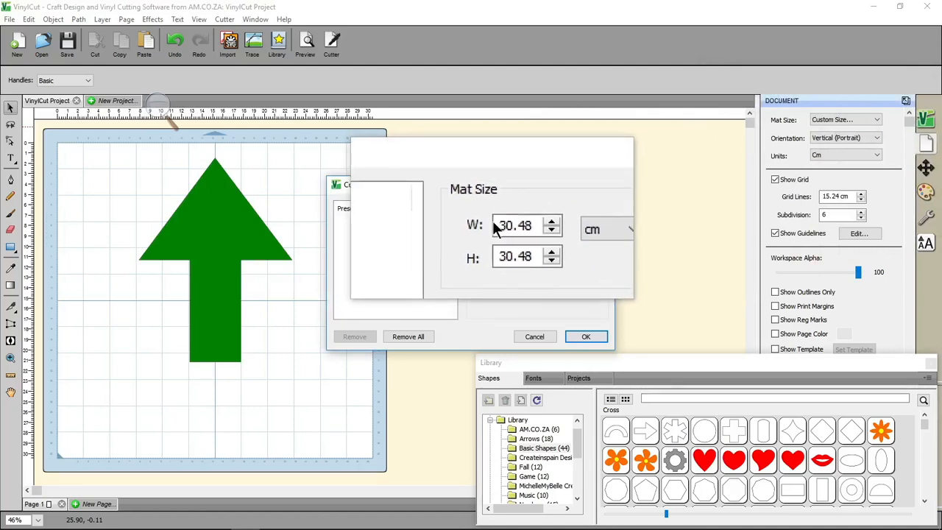
{"action": "type", "text": "10"}
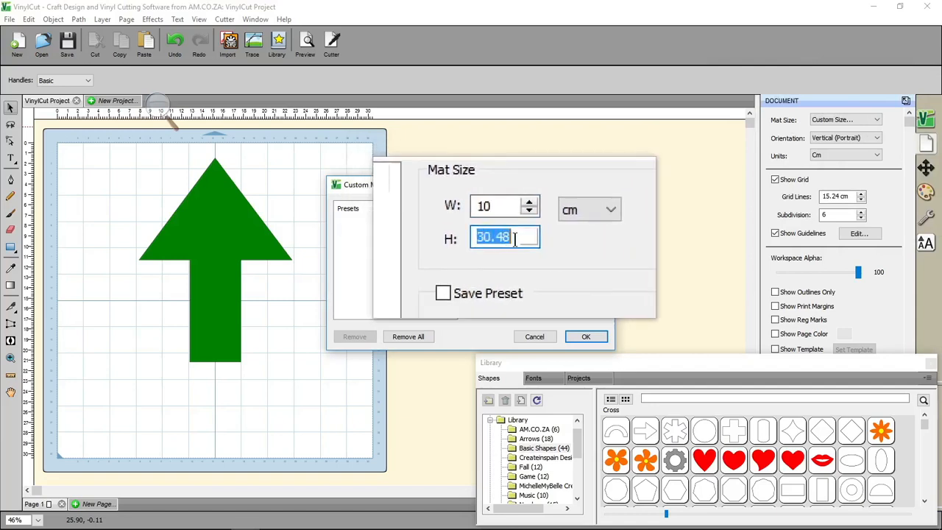
{"action": "type", "text": "10"}
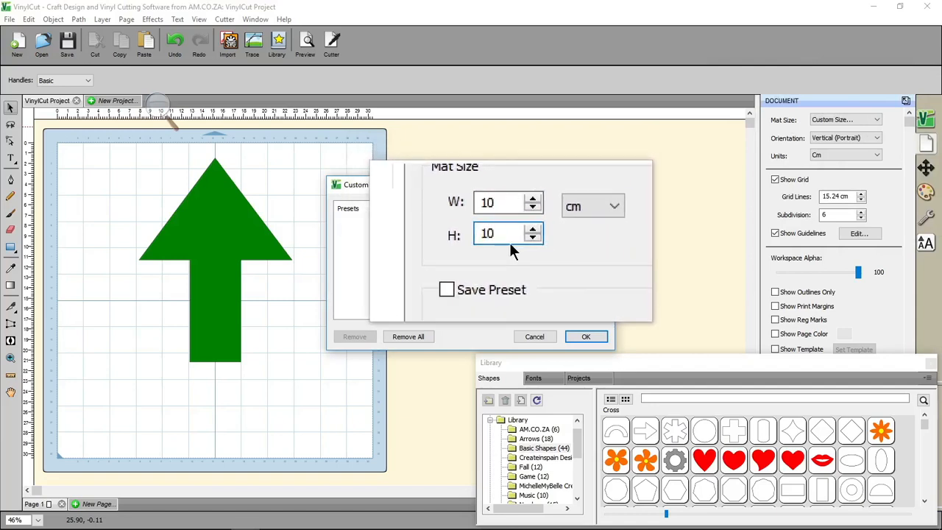
{"action": "left_click", "coordinate": [586, 336]}
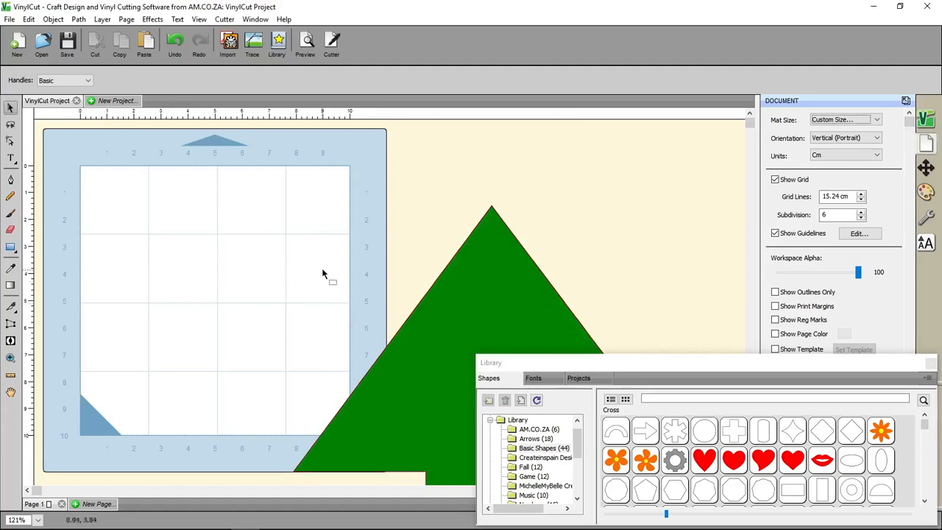
{"action": "mouse_move", "coordinate": [438, 283]}
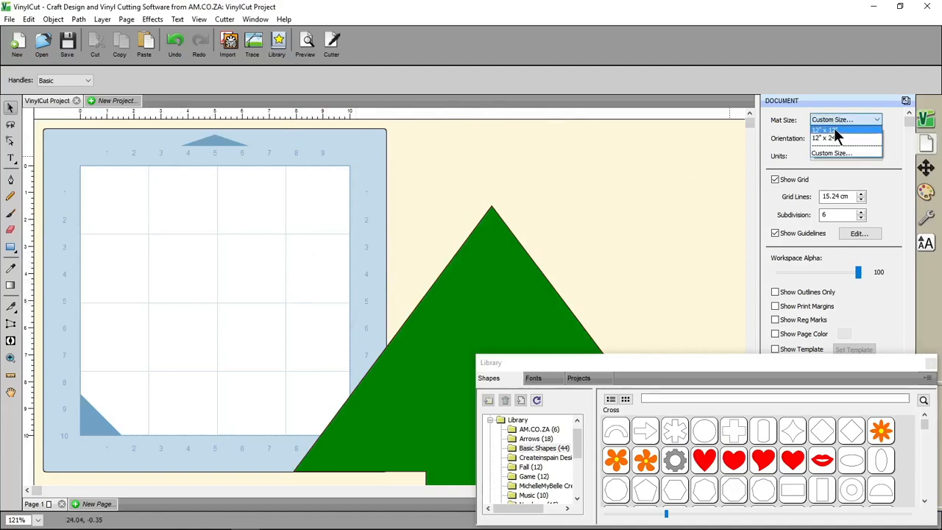
Step: Return the mat to 12" x 12" and reopen the custom mat size settings
{"action": "left_click", "coordinate": [832, 130]}
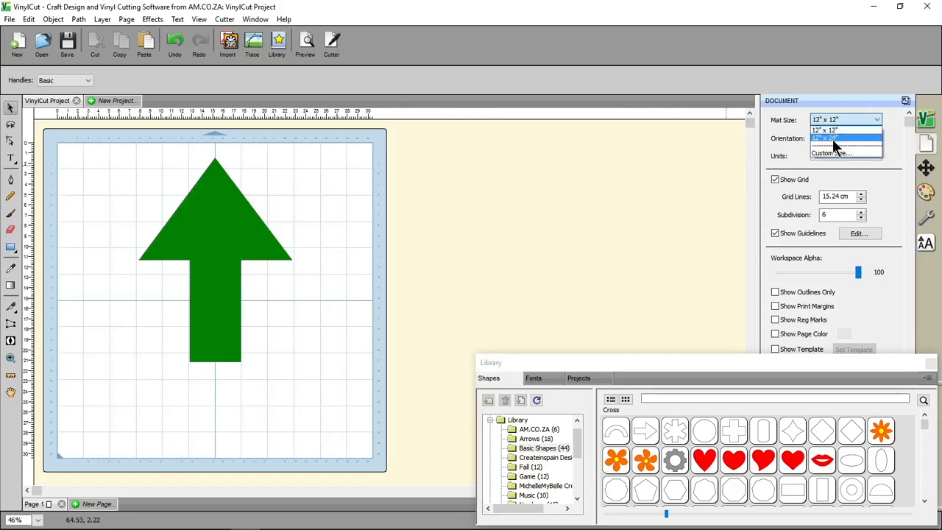
{"action": "left_click", "coordinate": [824, 130]}
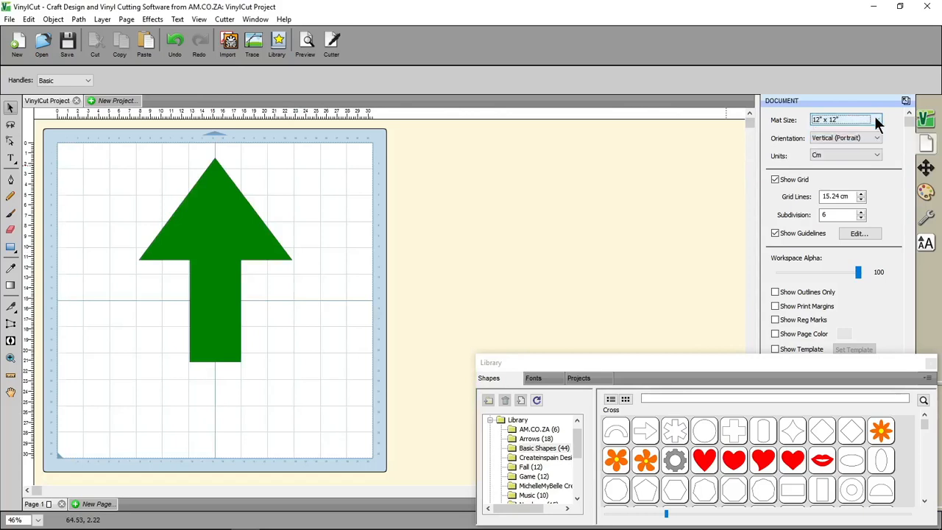
{"action": "left_click", "coordinate": [876, 119]}
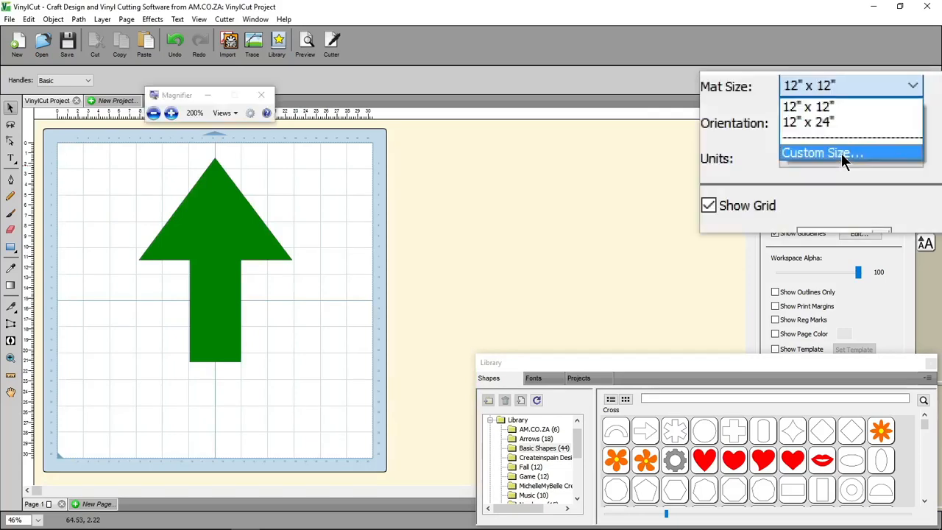
{"action": "left_click", "coordinate": [822, 153]}
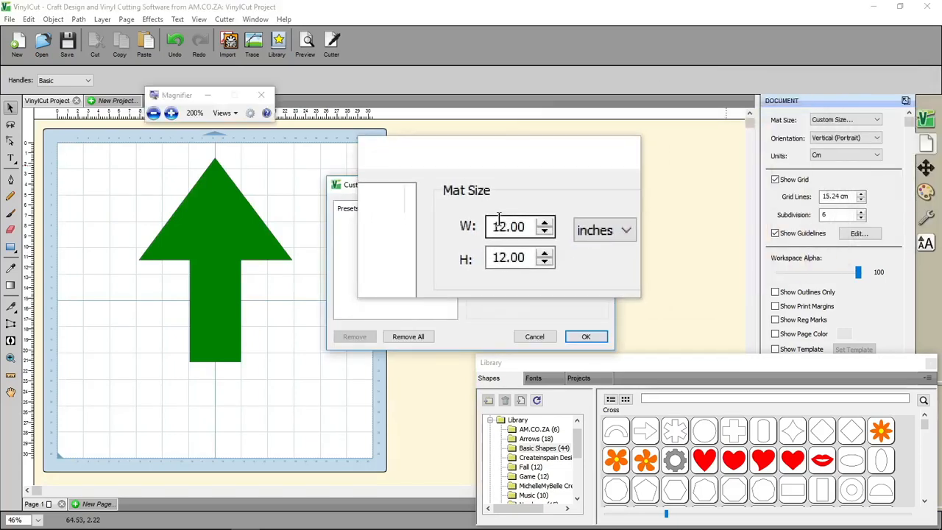
Step: Enter a 10 x 10 cm custom size and save it as preset '10 x 1'
{"action": "left_click", "coordinate": [625, 230]}
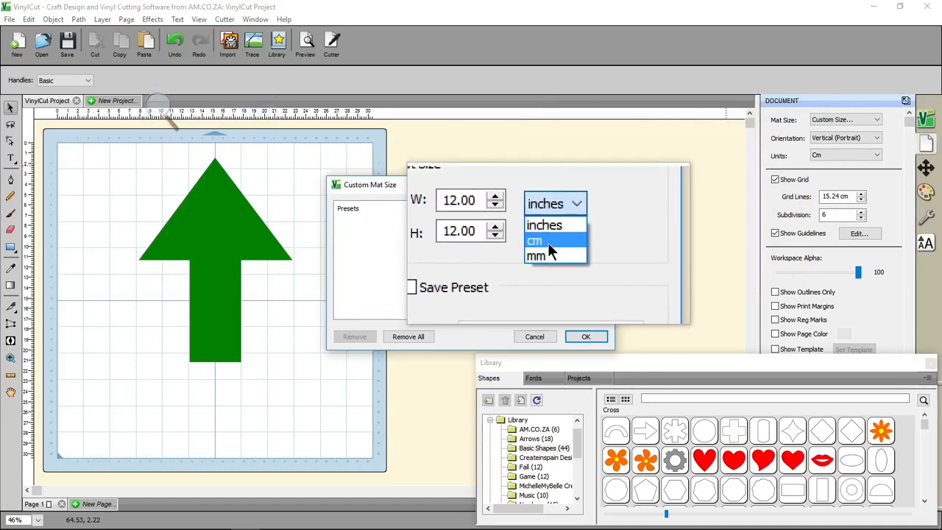
{"action": "left_click", "coordinate": [536, 241]}
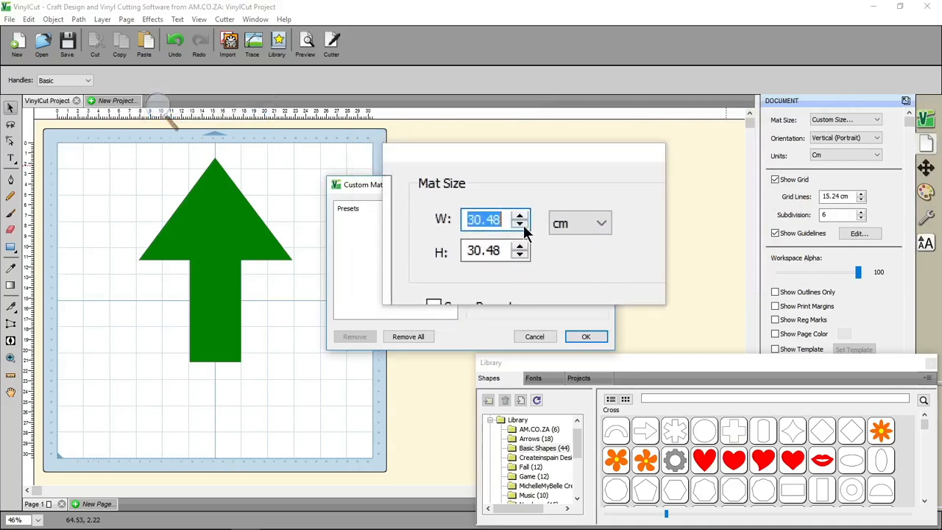
{"action": "type", "text": "10"}
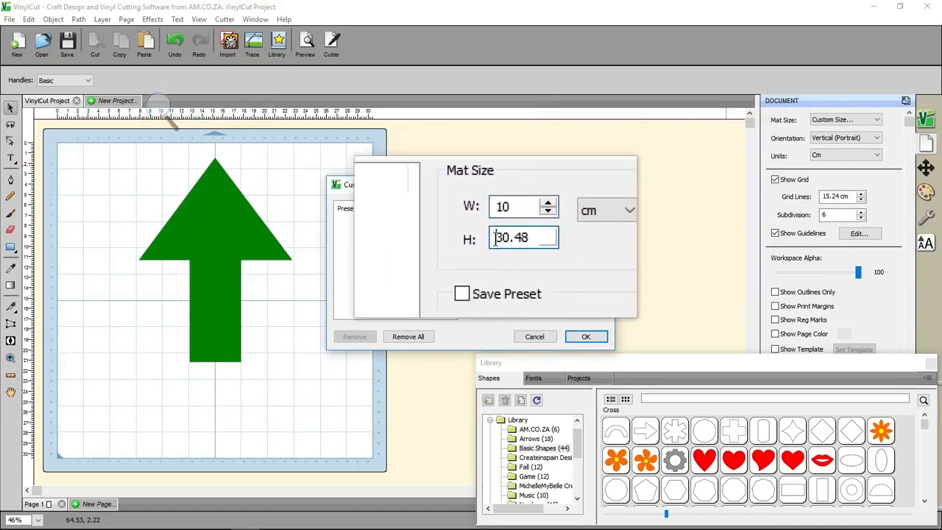
{"action": "type", "text": "10"}
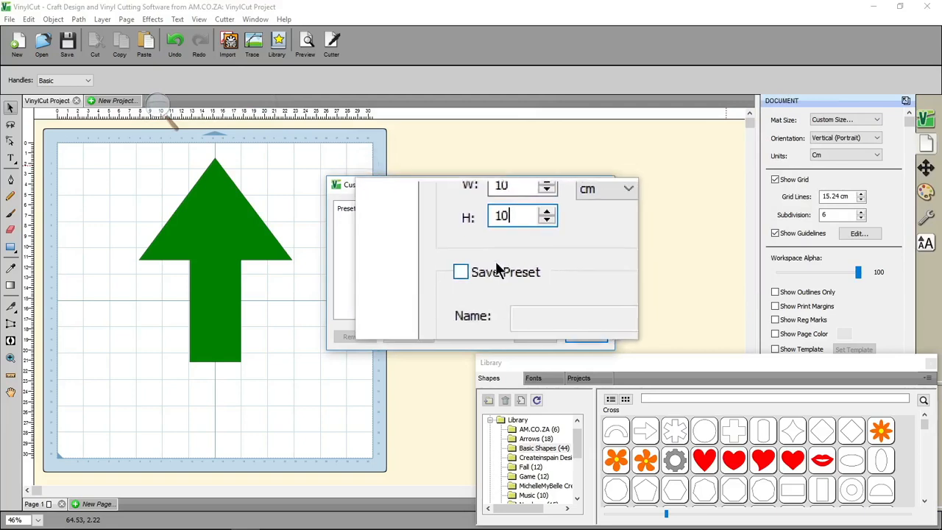
{"action": "left_click", "coordinate": [479, 268]}
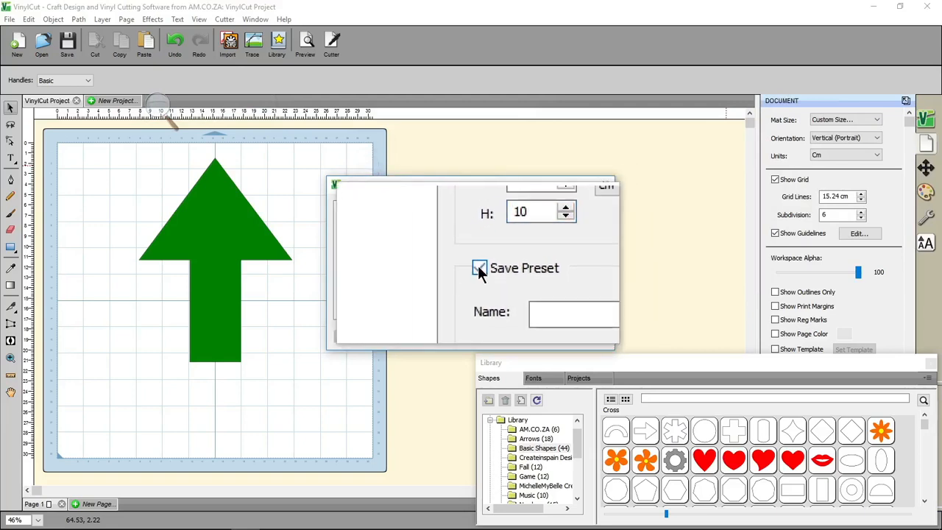
{"action": "left_click", "coordinate": [479, 267]}
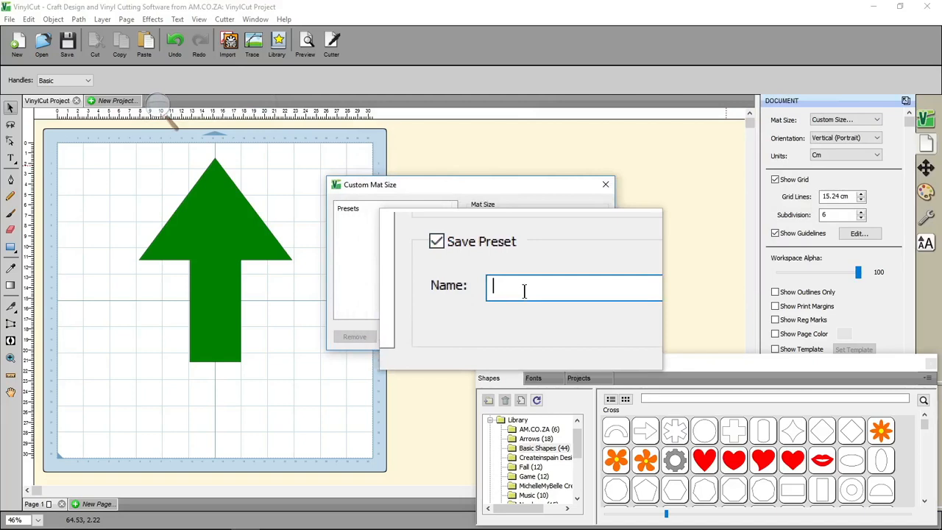
{"action": "type", "text": "10 x 1"}
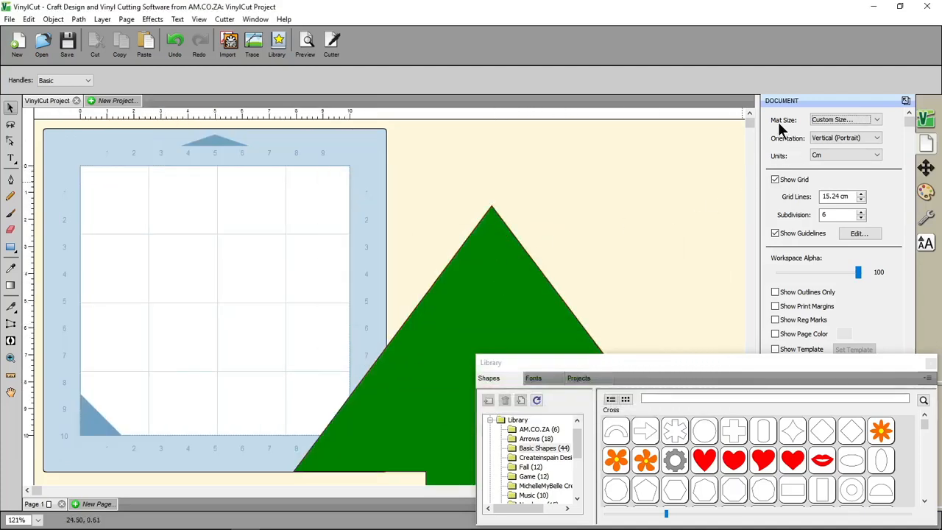
Step: Pick the saved 10 x 10 cm preset from the mat size list
{"action": "left_click", "coordinate": [845, 119]}
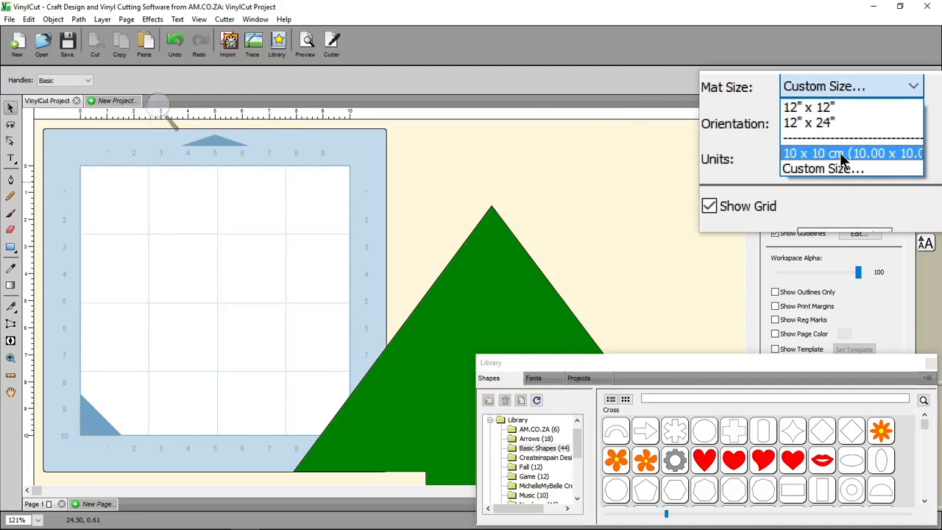
{"action": "left_click", "coordinate": [808, 108]}
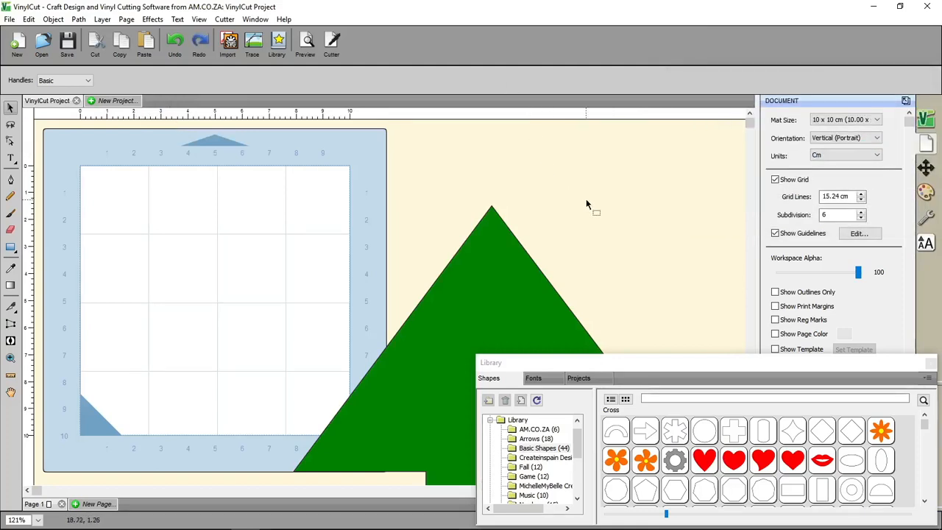
{"action": "mouse_move", "coordinate": [675, 164]}
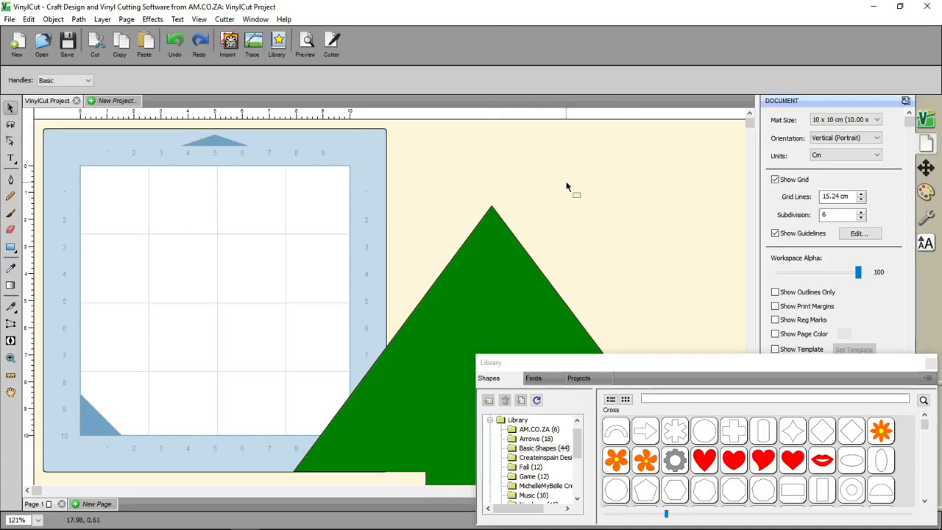
{"action": "mouse_move", "coordinate": [564, 204]}
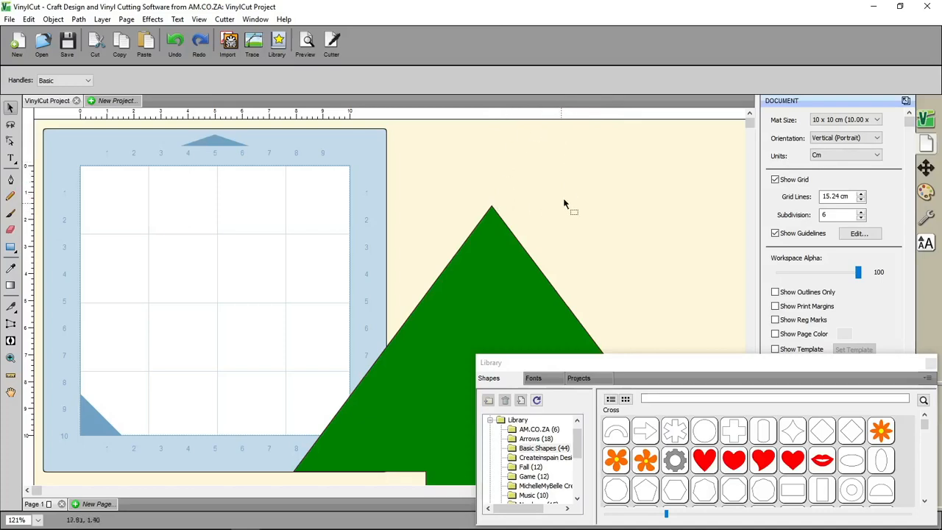
{"action": "mouse_move", "coordinate": [602, 182]}
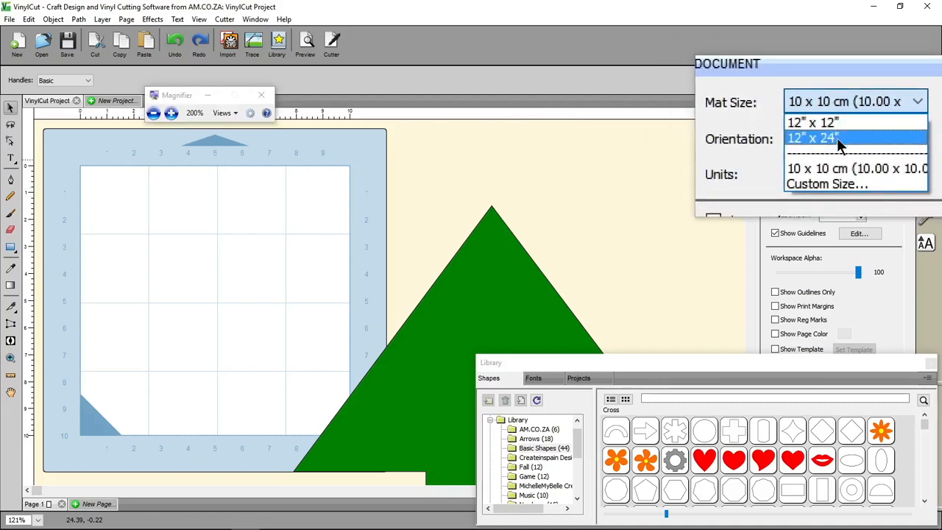
Step: Set a 12" x 24" landscape mat and rotate the objects to match
{"action": "left_click", "coordinate": [813, 138]}
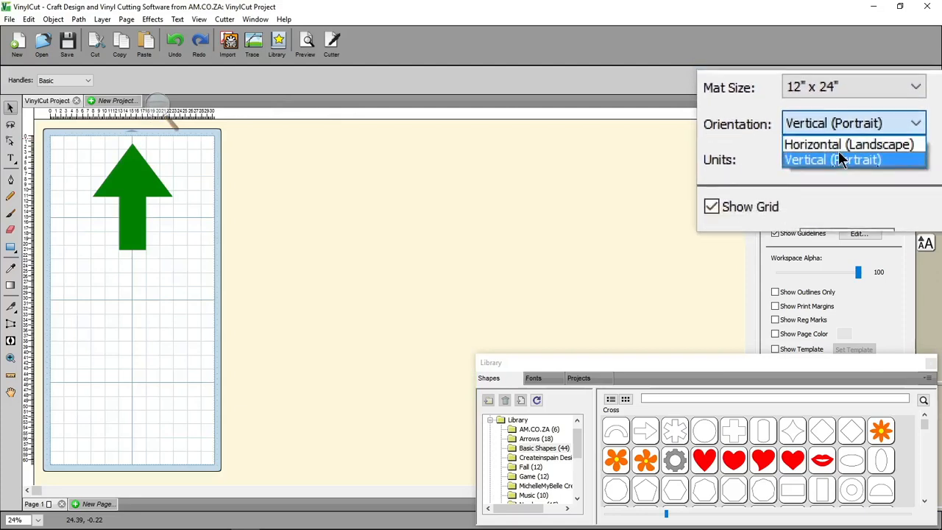
{"action": "left_click", "coordinate": [849, 144]}
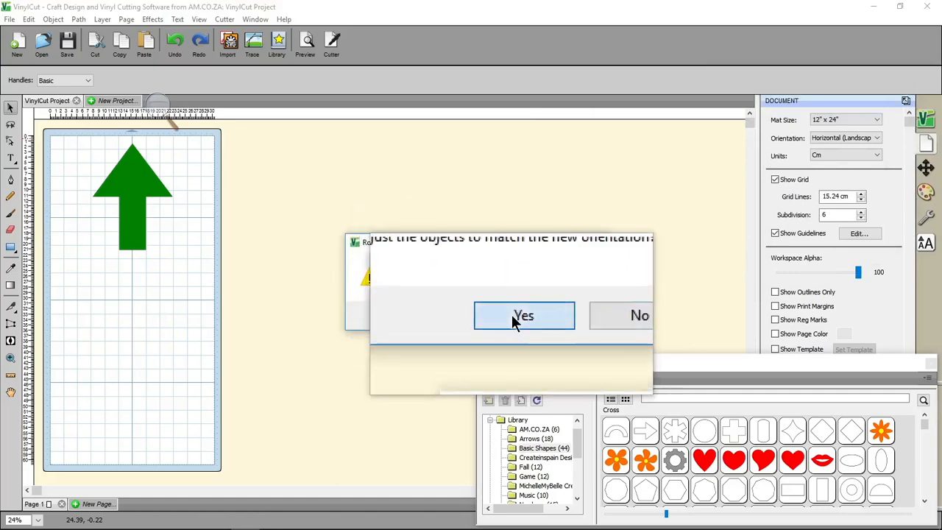
{"action": "left_click", "coordinate": [524, 315]}
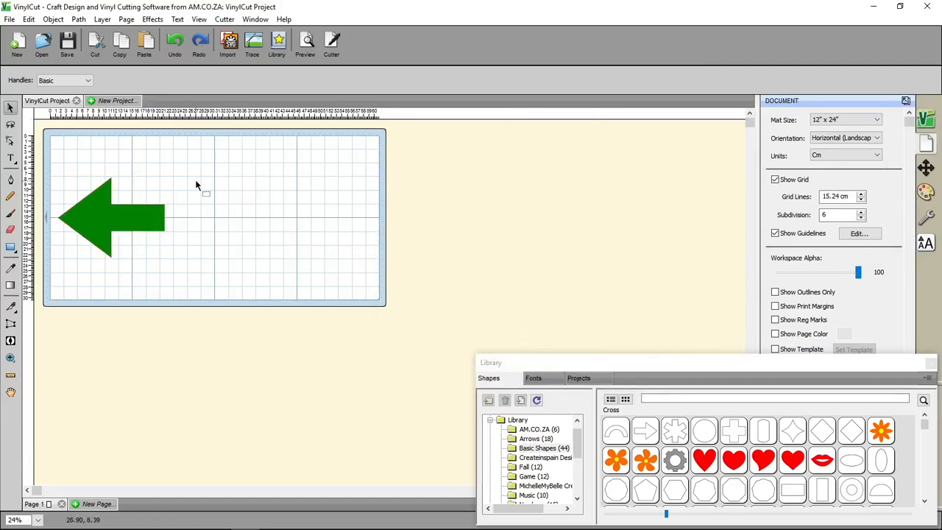
{"action": "mouse_move", "coordinate": [253, 250]}
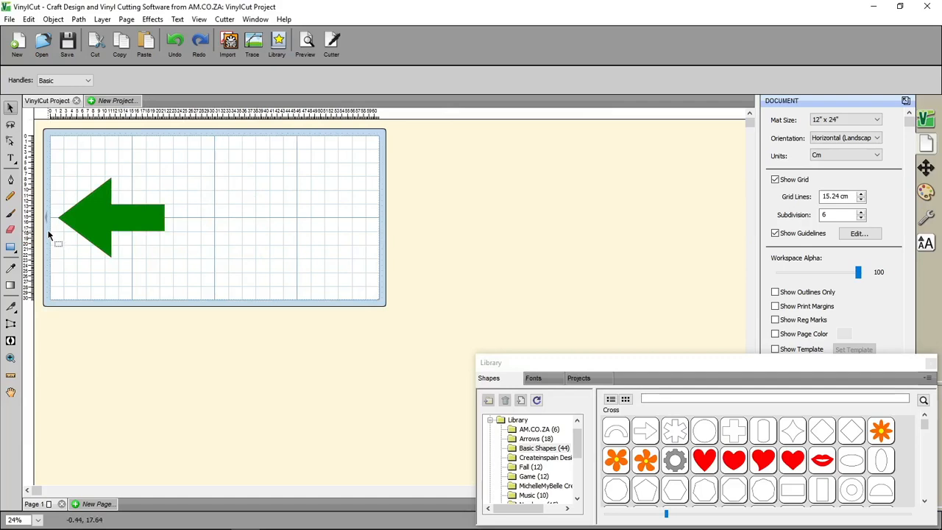
{"action": "left_click", "coordinate": [10, 358]}
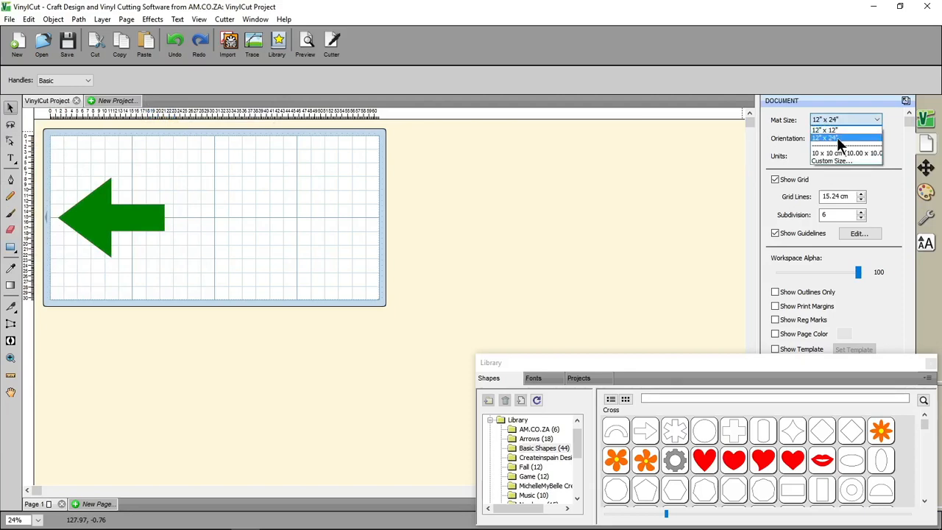
Step: Reselect 12" x 24" to put the mat back in portrait orientation
{"action": "left_click", "coordinate": [845, 138]}
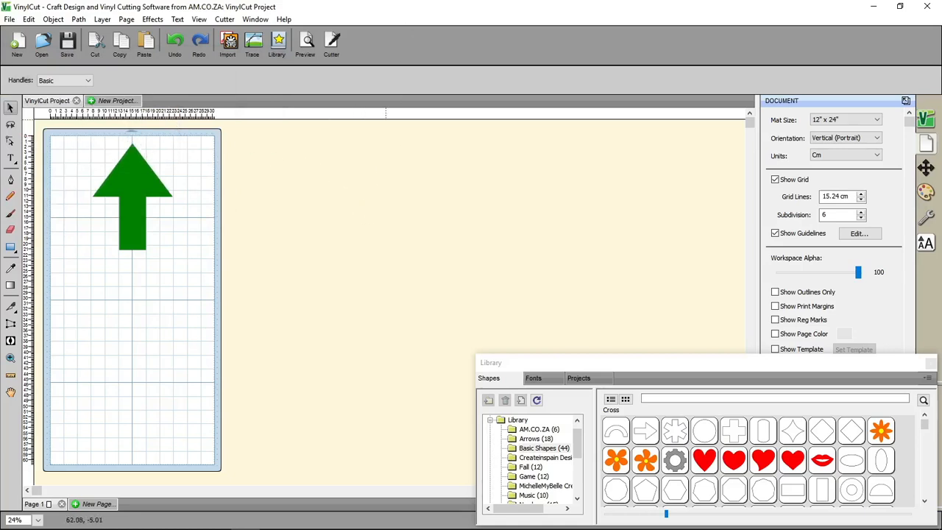
{"action": "mouse_move", "coordinate": [466, 223]}
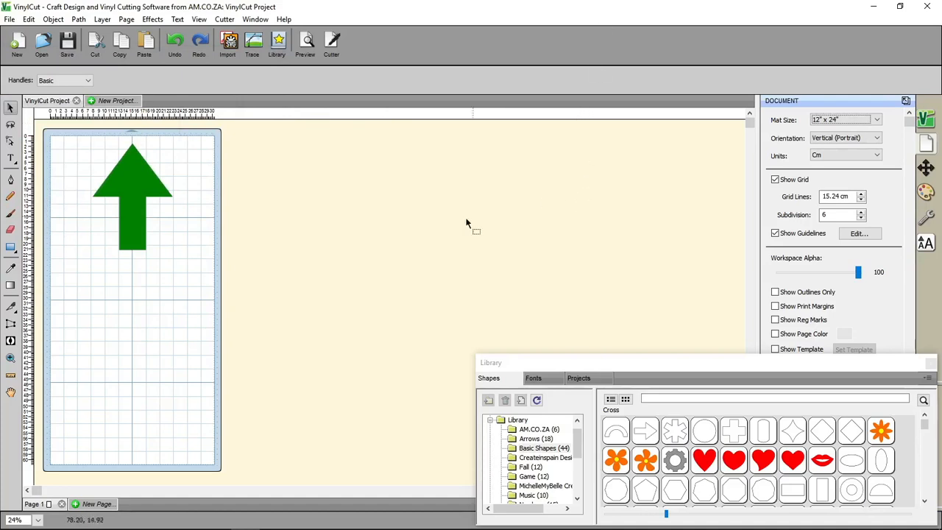
{"action": "mouse_move", "coordinate": [507, 250]}
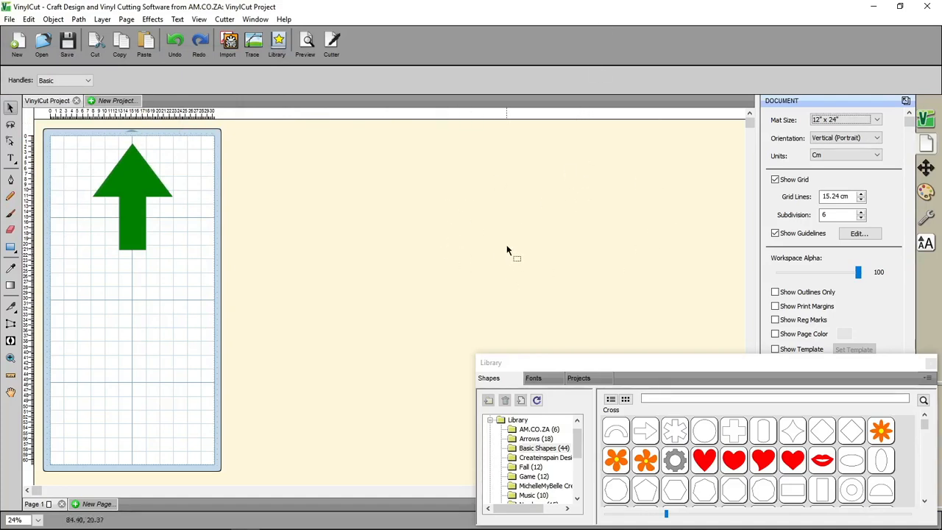
{"action": "mouse_move", "coordinate": [245, 214]}
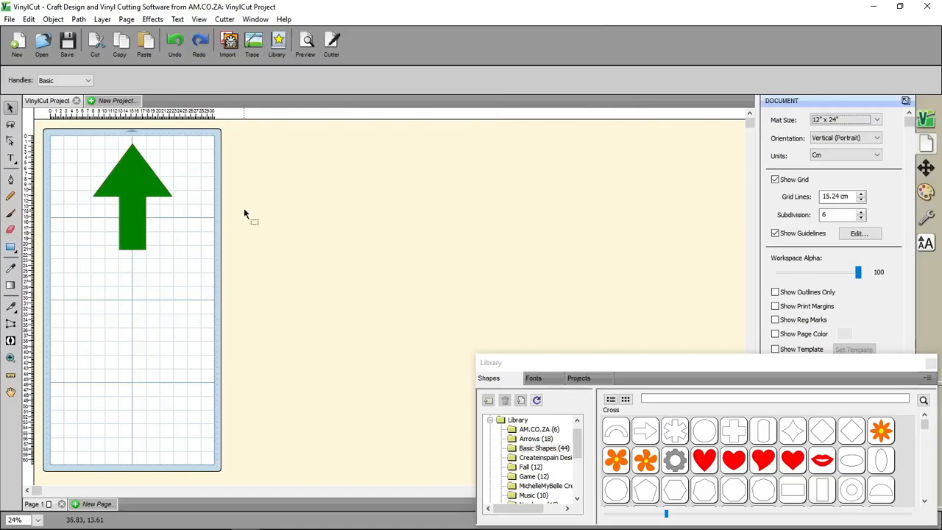
Step: Reset the mat to 12" x 12" and add the AM.CO.ZA AM-Generic DMPL cutter
{"action": "left_click", "coordinate": [876, 119]}
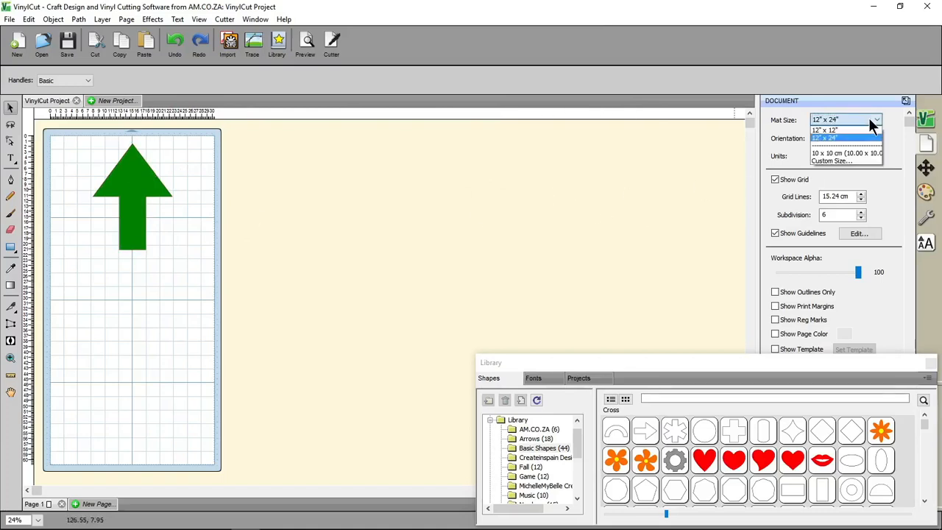
{"action": "left_click", "coordinate": [830, 130]}
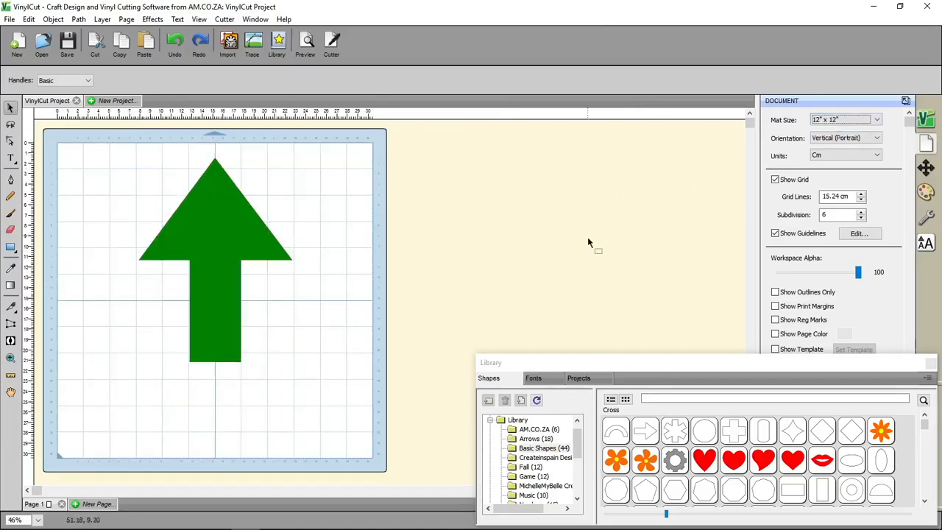
{"action": "mouse_move", "coordinate": [413, 278]}
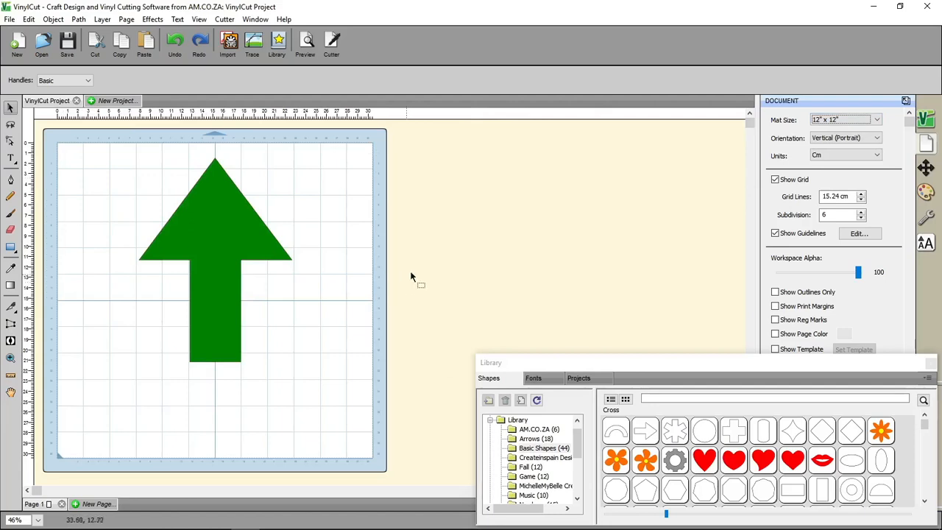
{"action": "mouse_move", "coordinate": [433, 242]}
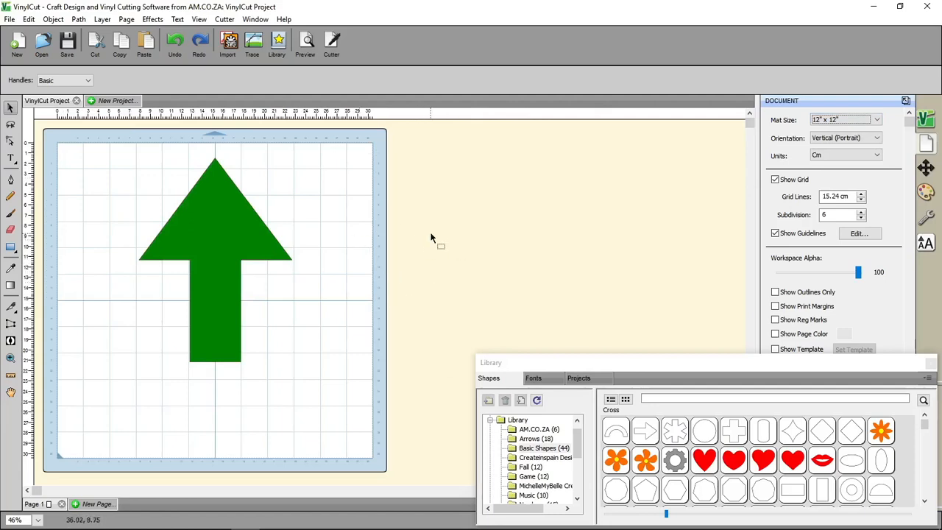
{"action": "mouse_move", "coordinate": [365, 243]}
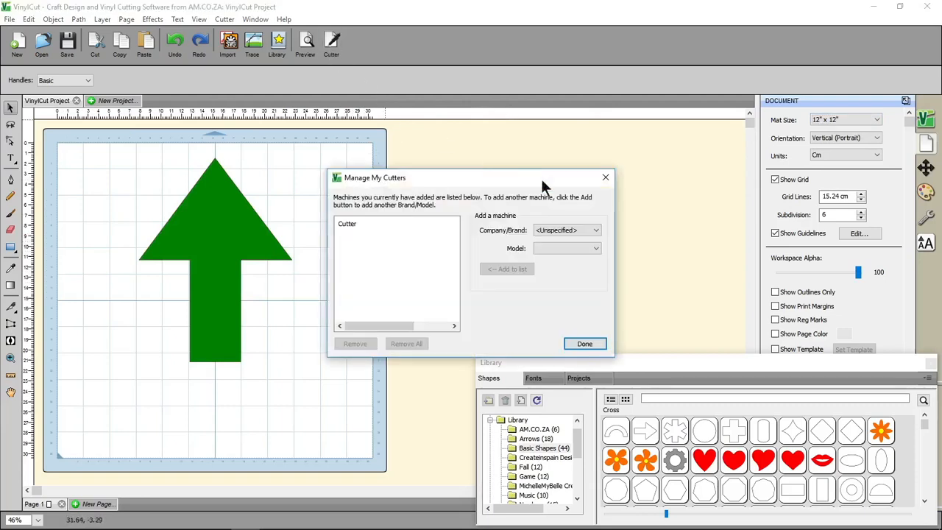
{"action": "left_click", "coordinate": [567, 229]}
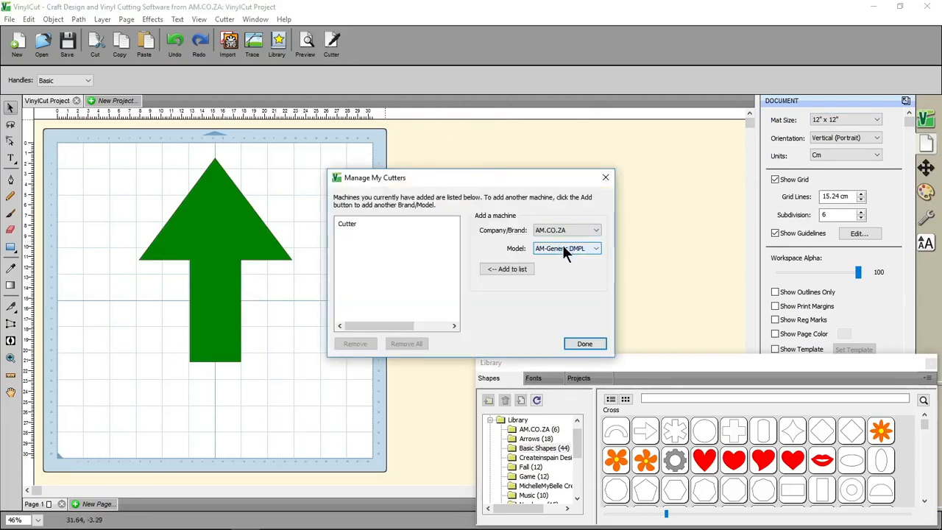
{"action": "left_click", "coordinate": [507, 269]}
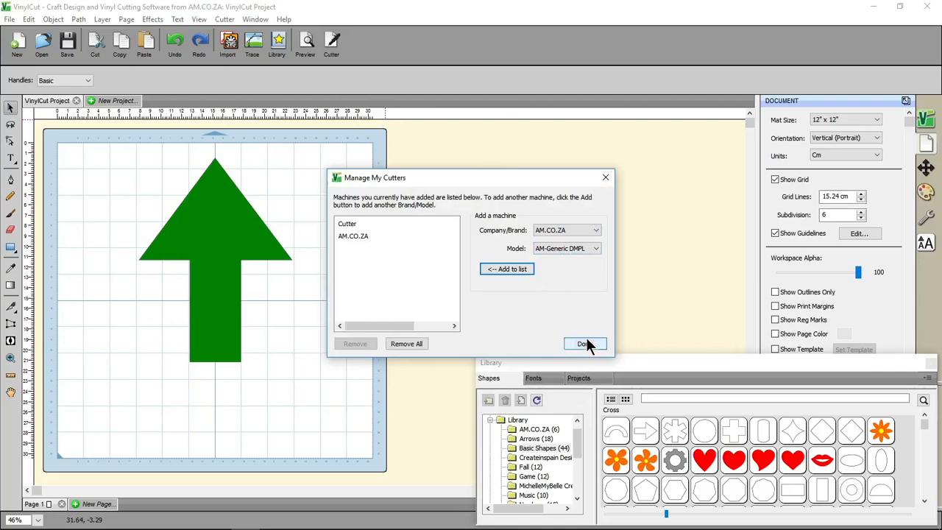
{"action": "left_click", "coordinate": [585, 344]}
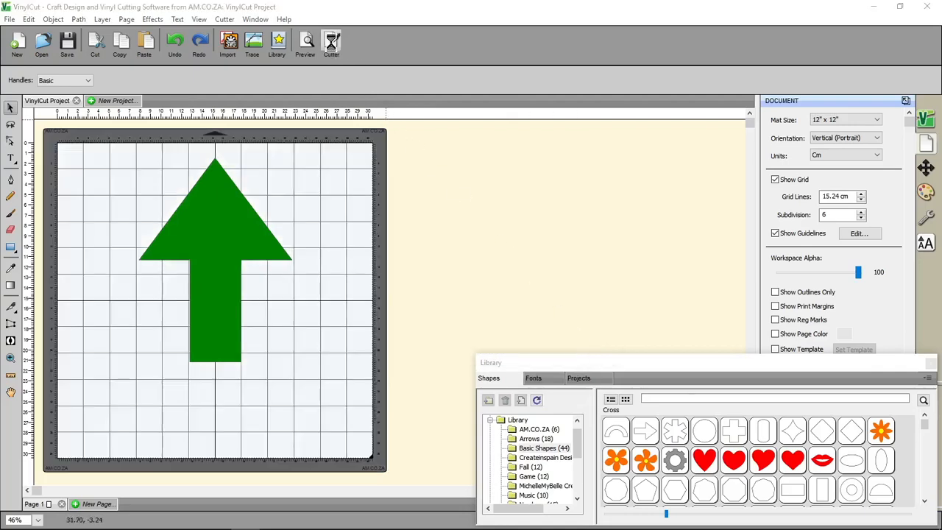
Step: Turn the 12" x 12" mat to landscape and reopen the cut preview with the left-pointing arrow
{"action": "left_click", "coordinate": [331, 44]}
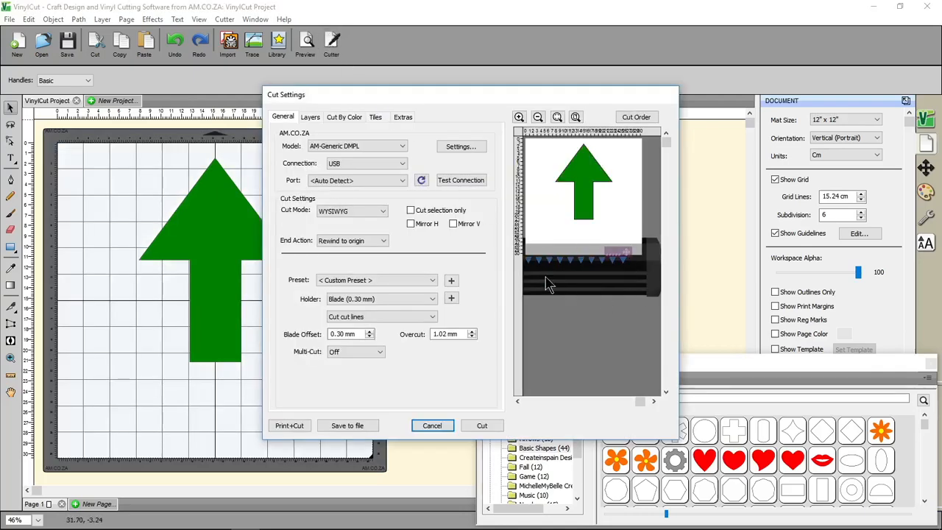
{"action": "mouse_move", "coordinate": [607, 291]}
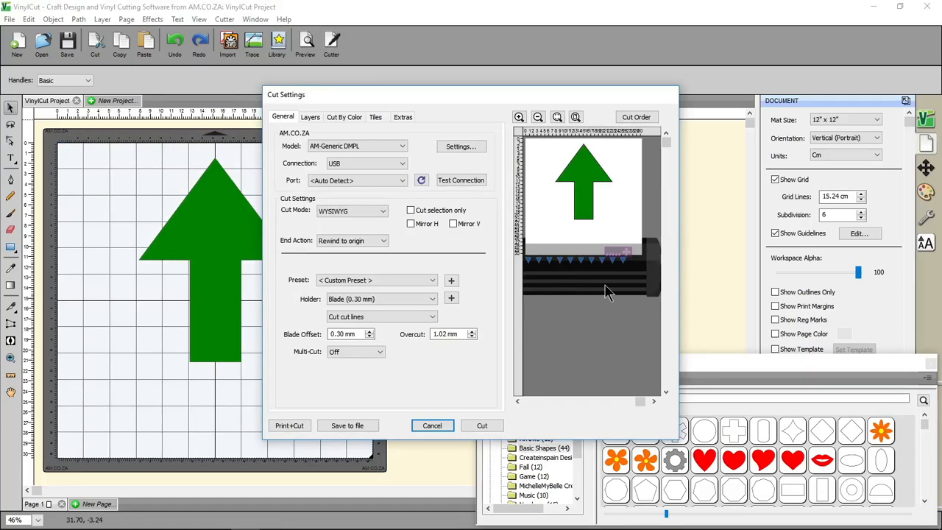
{"action": "mouse_move", "coordinate": [637, 284]}
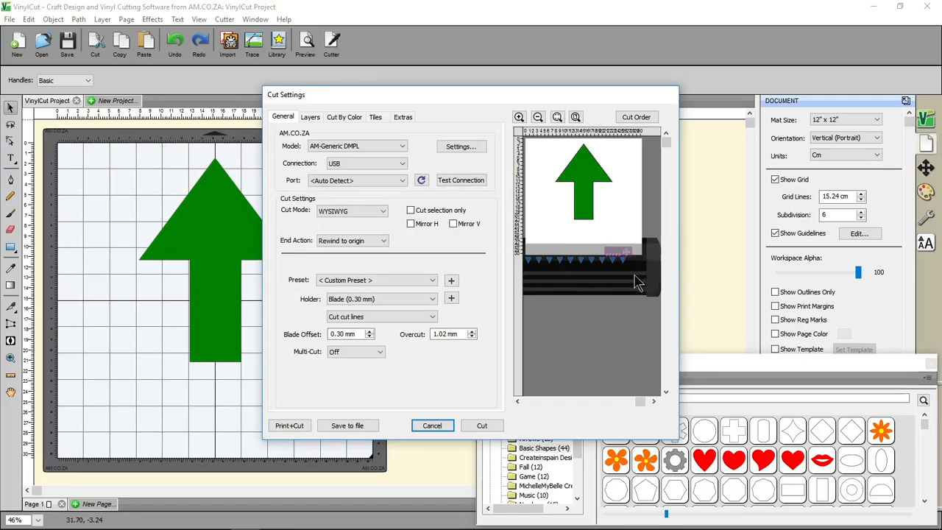
{"action": "mouse_move", "coordinate": [634, 282]}
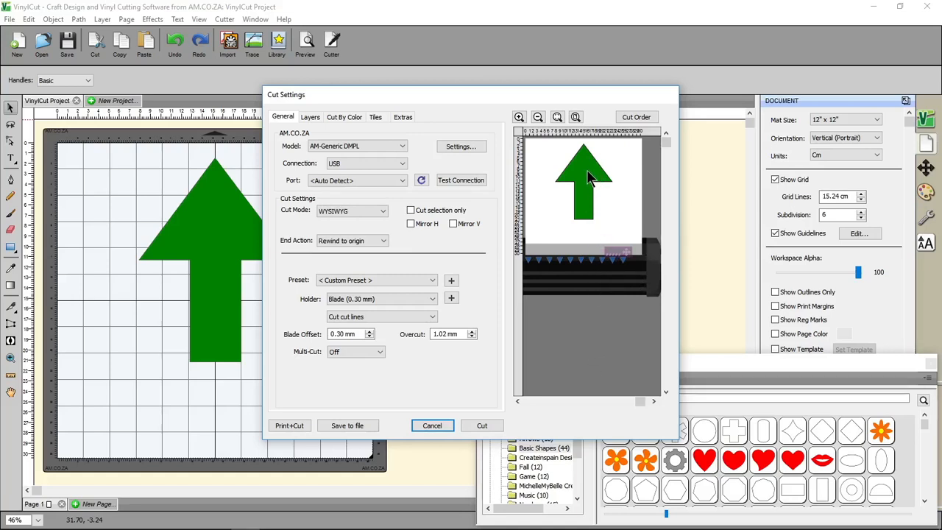
{"action": "mouse_move", "coordinate": [217, 154]}
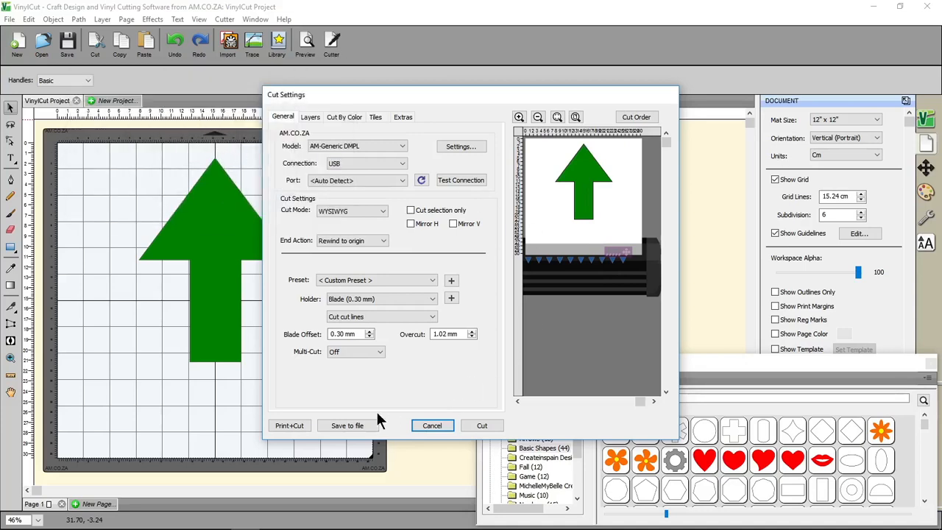
{"action": "left_click", "coordinate": [432, 425]}
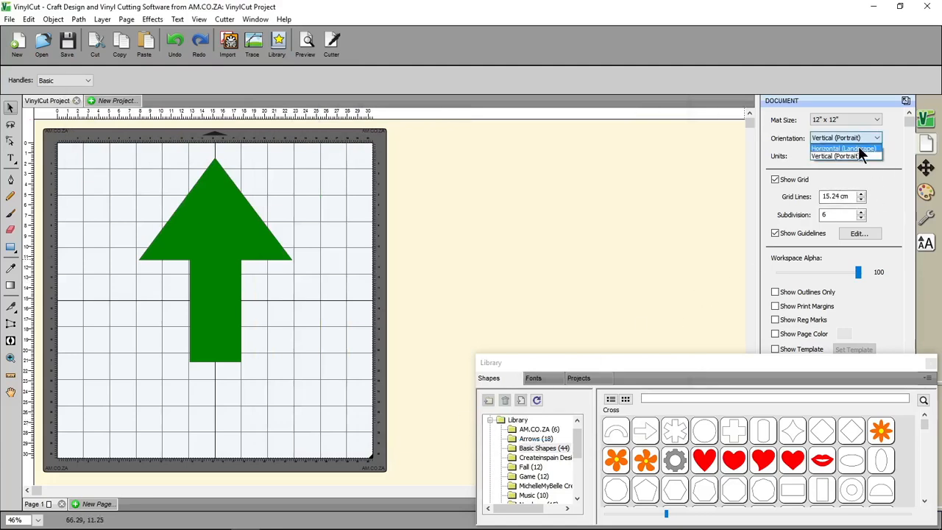
{"action": "left_click", "coordinate": [844, 147]}
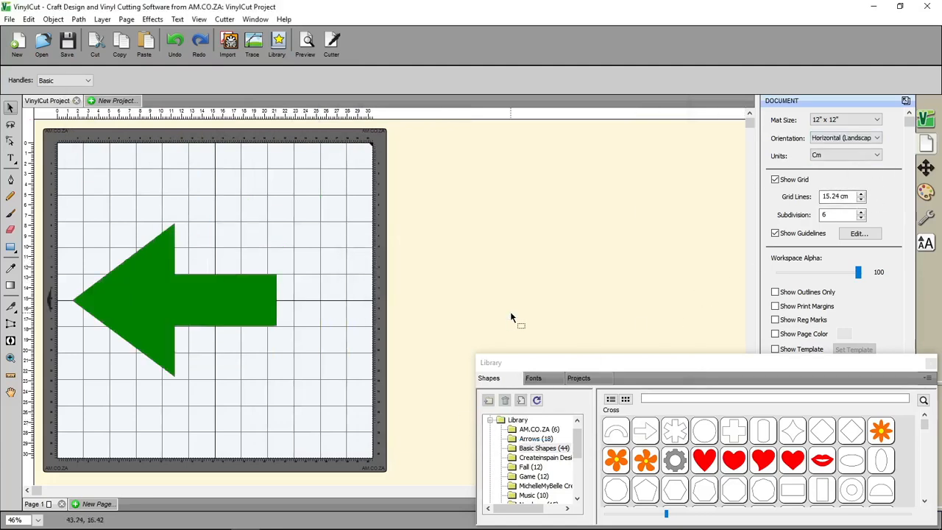
{"action": "left_click", "coordinate": [331, 42]}
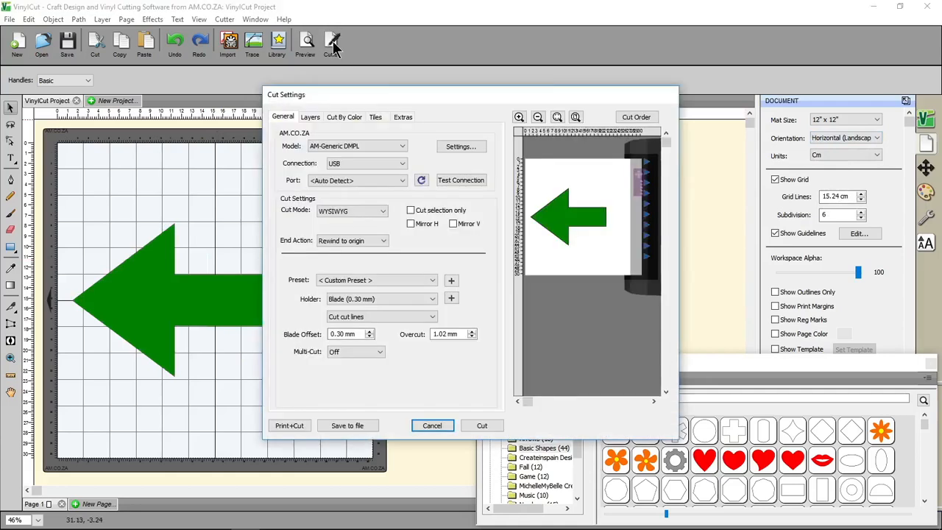
{"action": "mouse_move", "coordinate": [629, 330]}
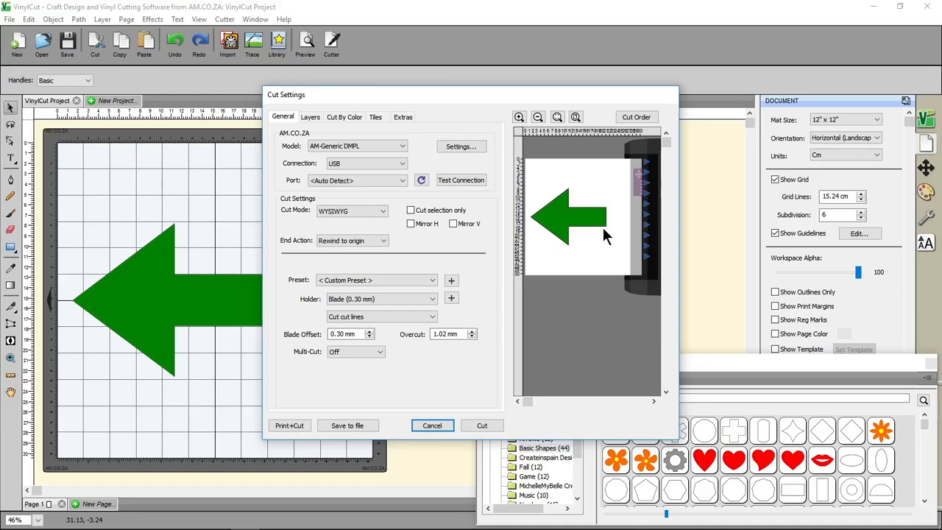
{"action": "mouse_move", "coordinate": [543, 182]}
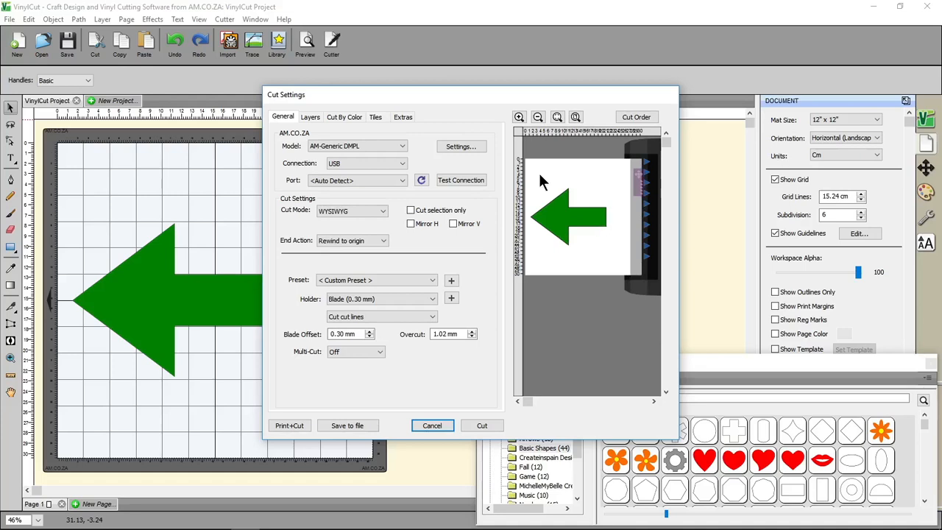
{"action": "mouse_move", "coordinate": [594, 199]}
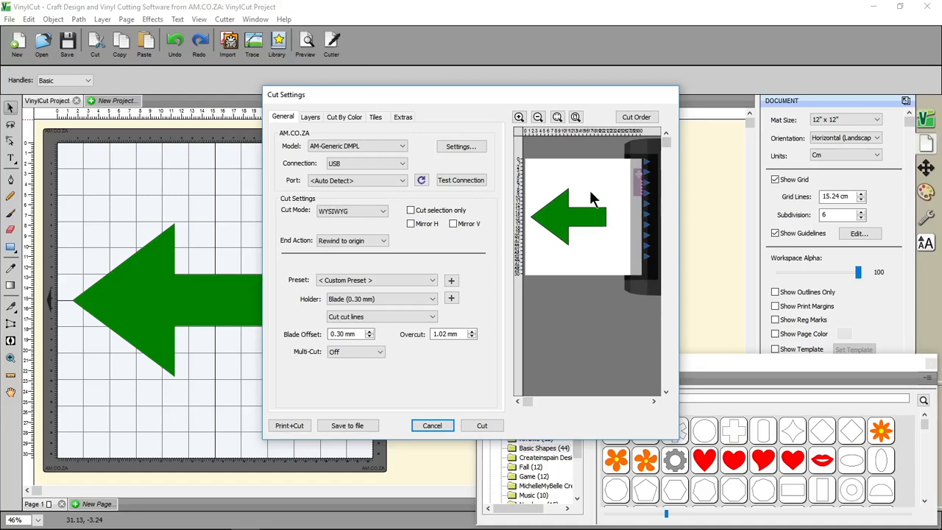
{"action": "mouse_move", "coordinate": [594, 309]}
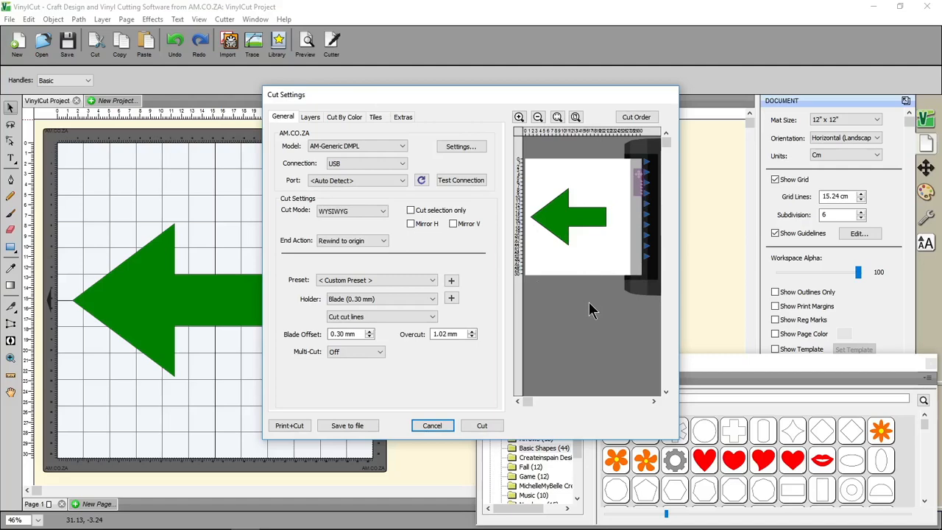
{"action": "mouse_move", "coordinate": [608, 306]}
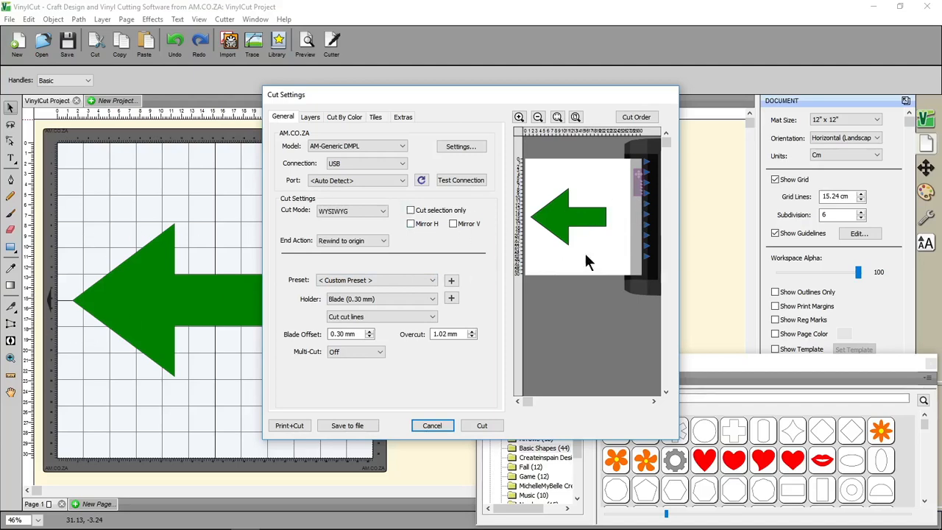
{"action": "mouse_move", "coordinate": [655, 165]}
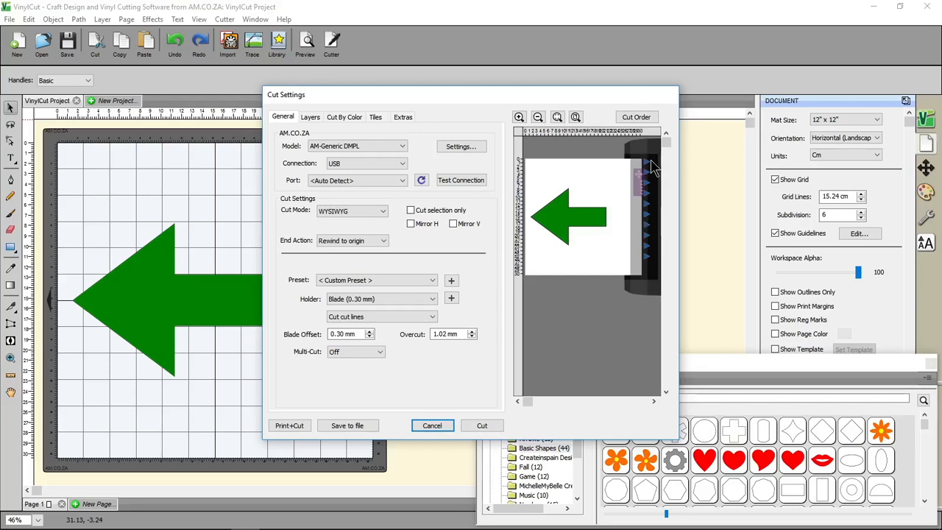
{"action": "mouse_move", "coordinate": [653, 226]}
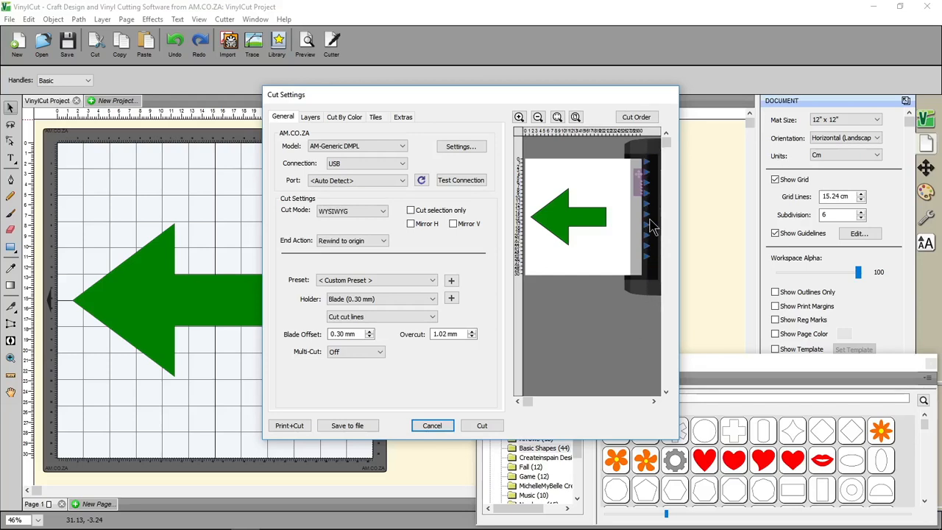
{"action": "mouse_move", "coordinate": [646, 208]}
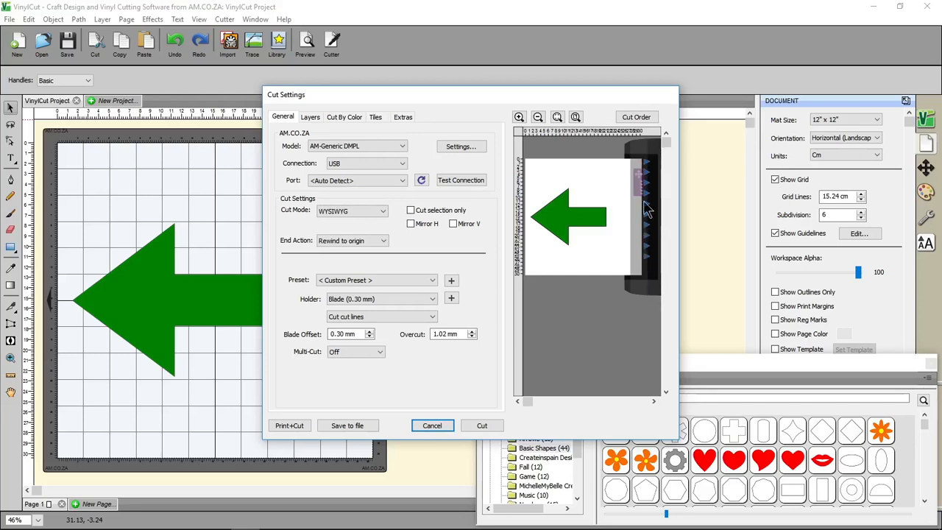
{"action": "mouse_move", "coordinate": [646, 288]}
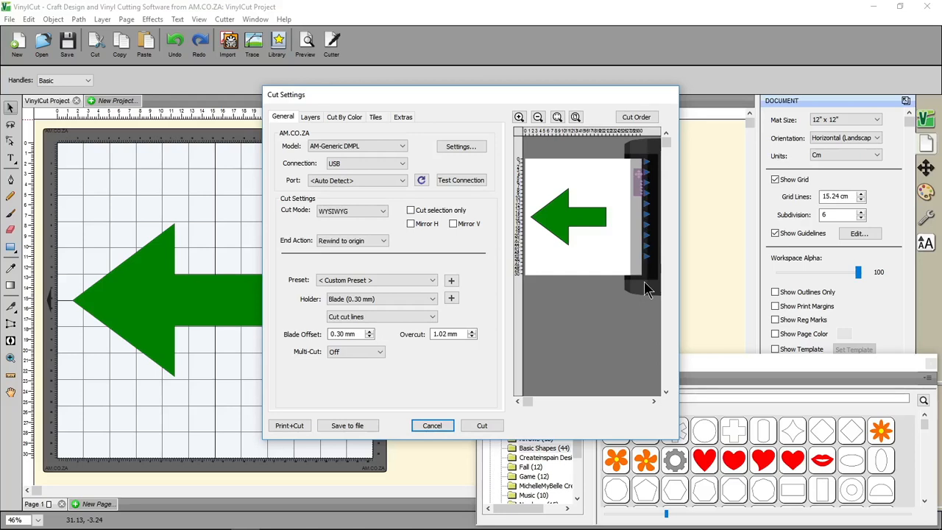
{"action": "mouse_move", "coordinate": [521, 261]}
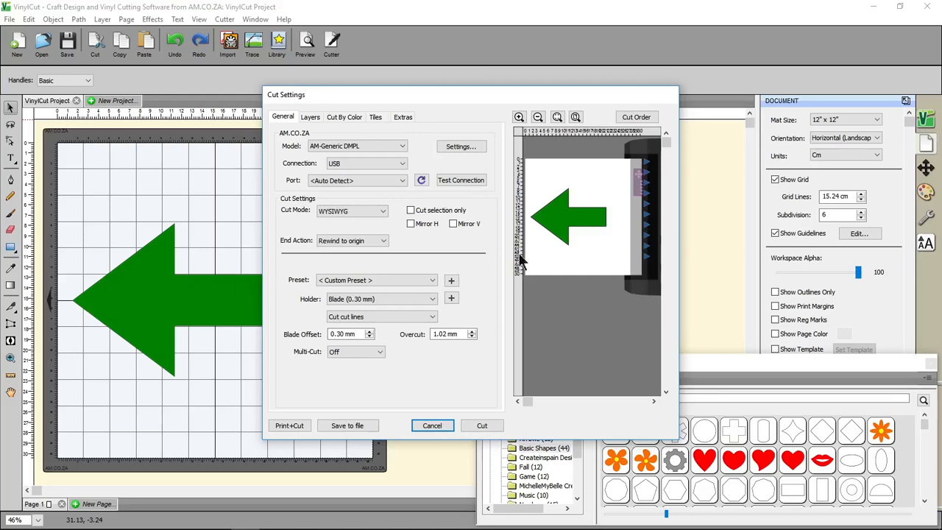
{"action": "mouse_move", "coordinate": [620, 232]}
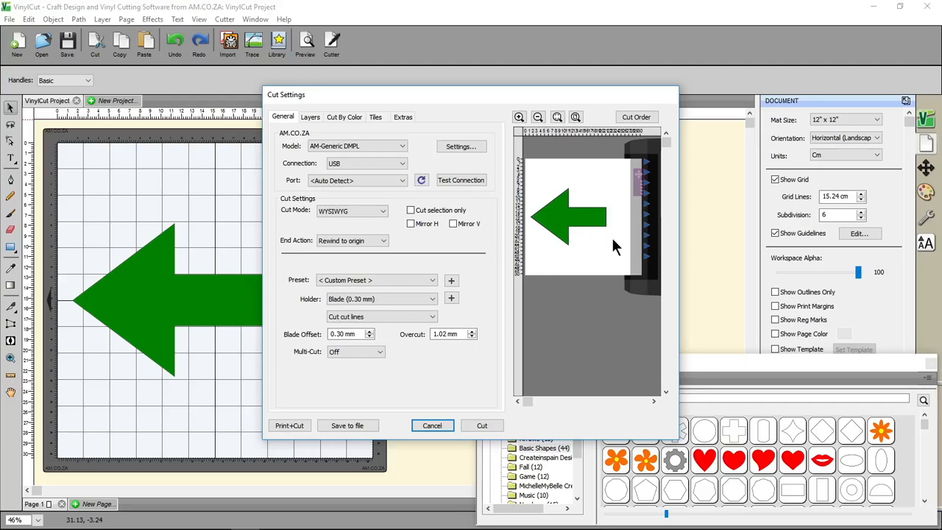
{"action": "left_click", "coordinate": [432, 426]}
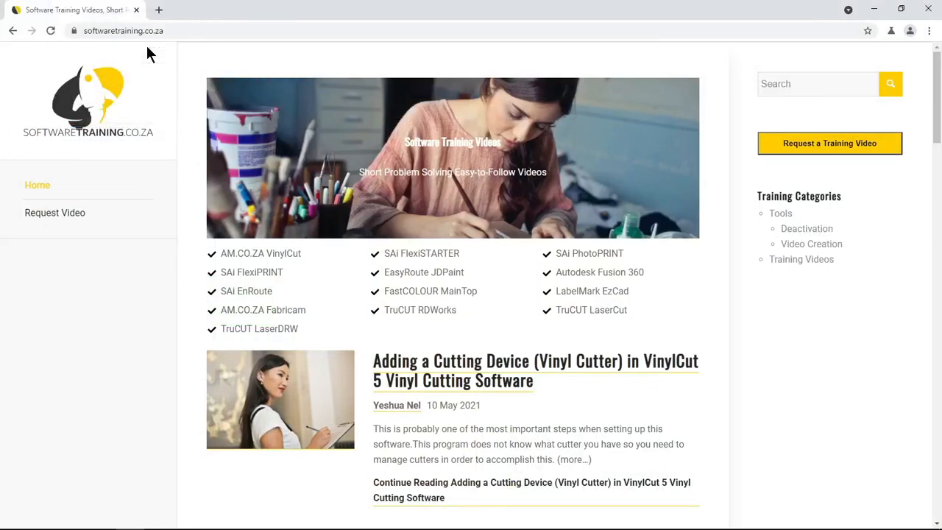
{"action": "mouse_move", "coordinate": [452, 305]}
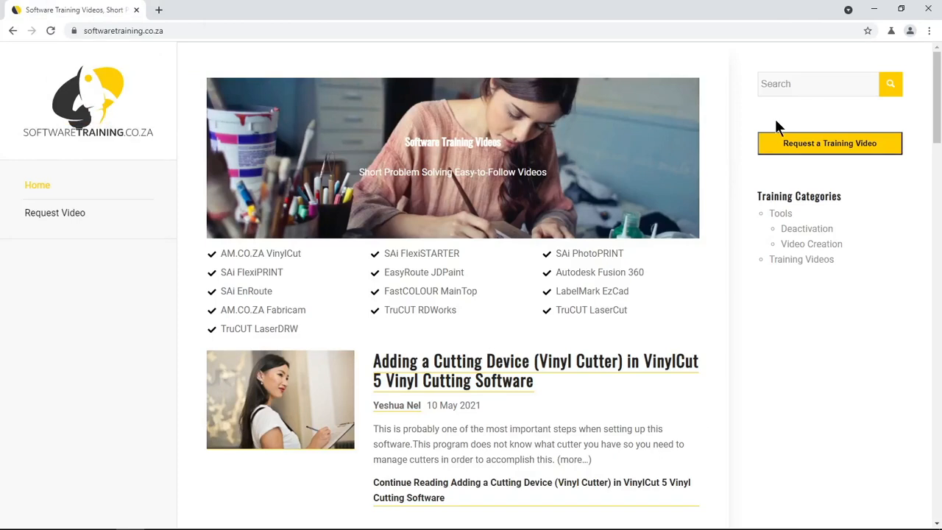
{"action": "mouse_move", "coordinate": [812, 177]}
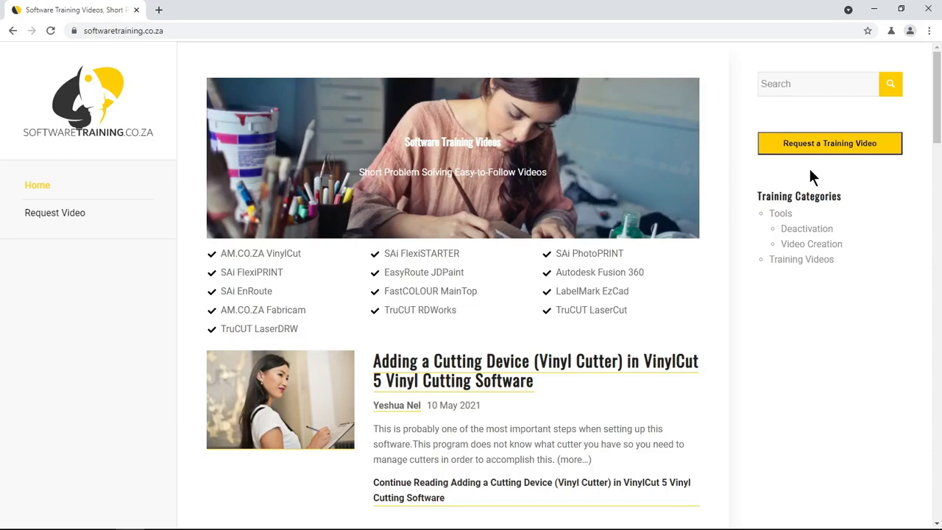